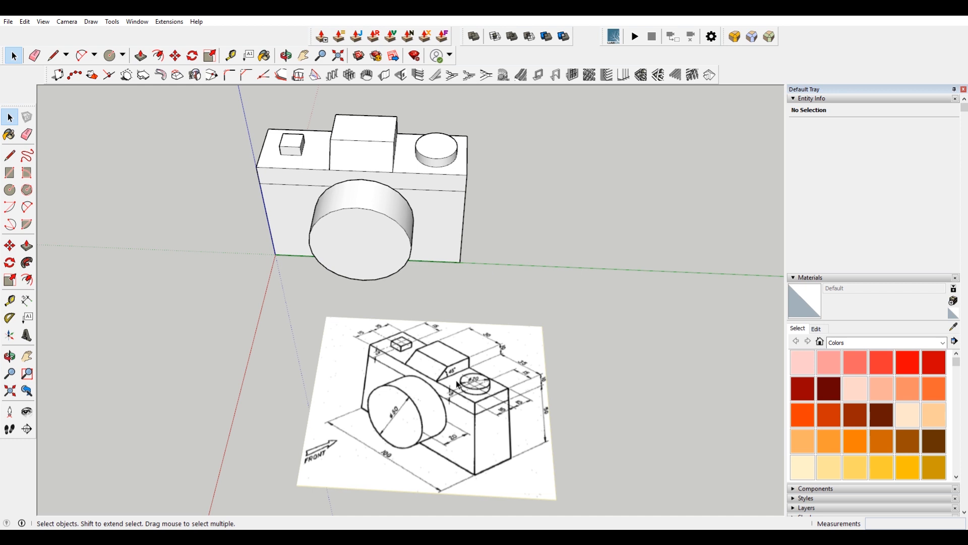
{"action": "mouse_move", "coordinate": [645, 420]}
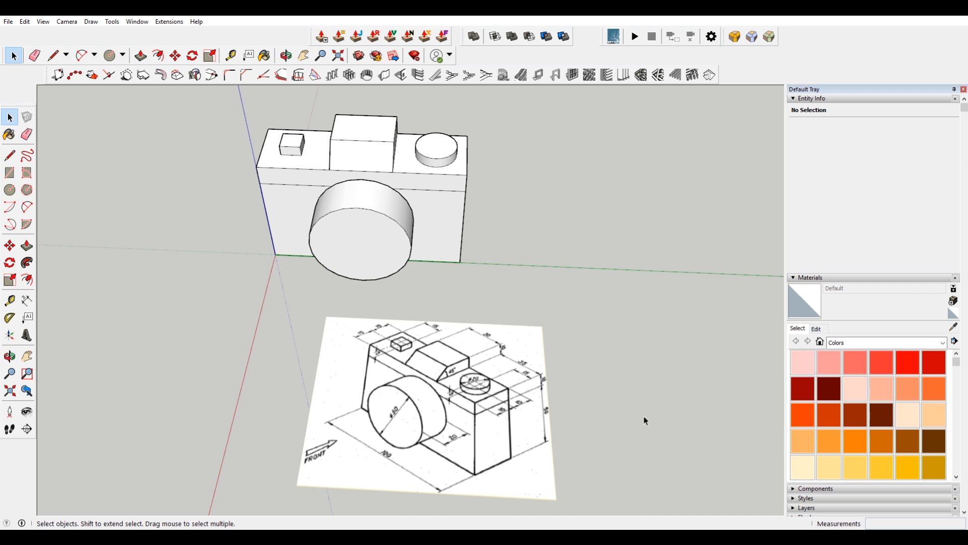
{"action": "mouse_move", "coordinate": [646, 418]}
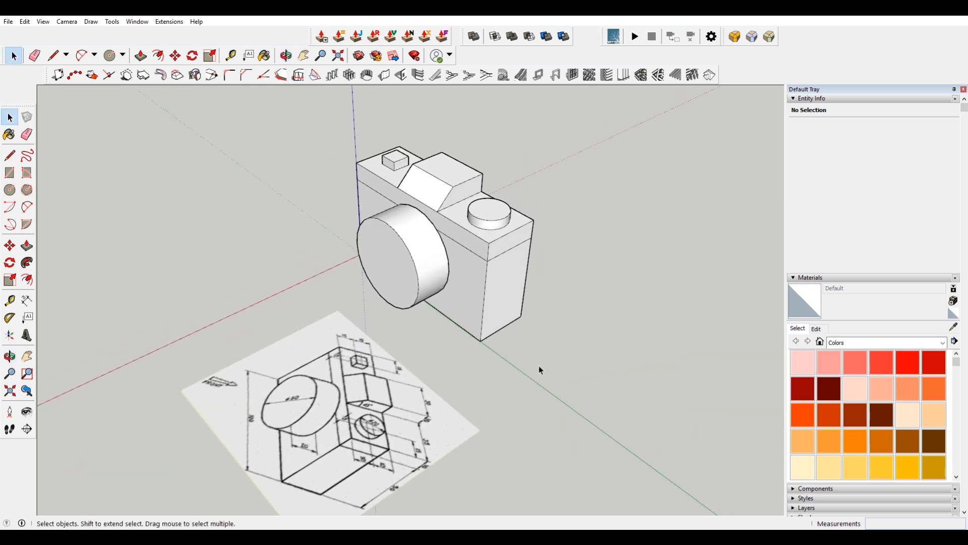
{"action": "mouse_move", "coordinate": [44, 132]}
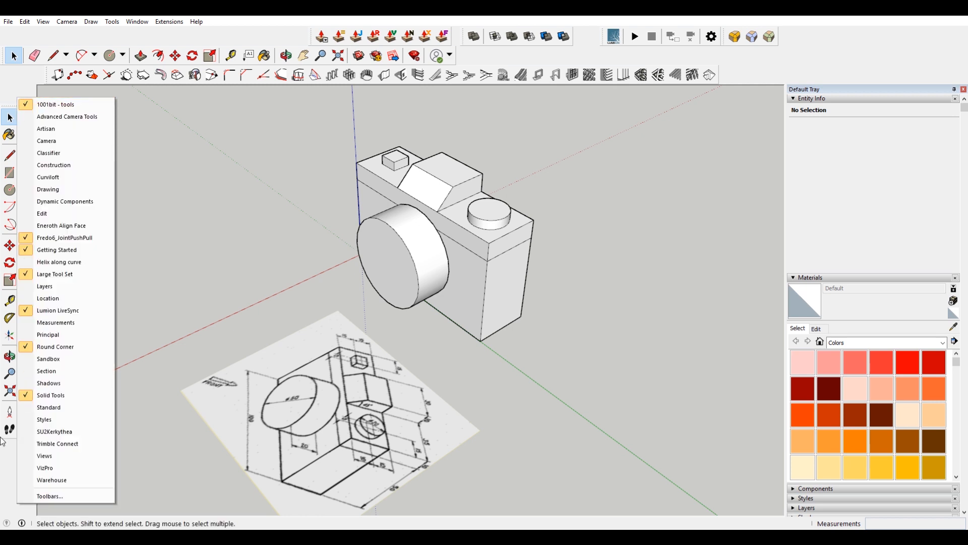
{"action": "mouse_move", "coordinate": [54, 165]}
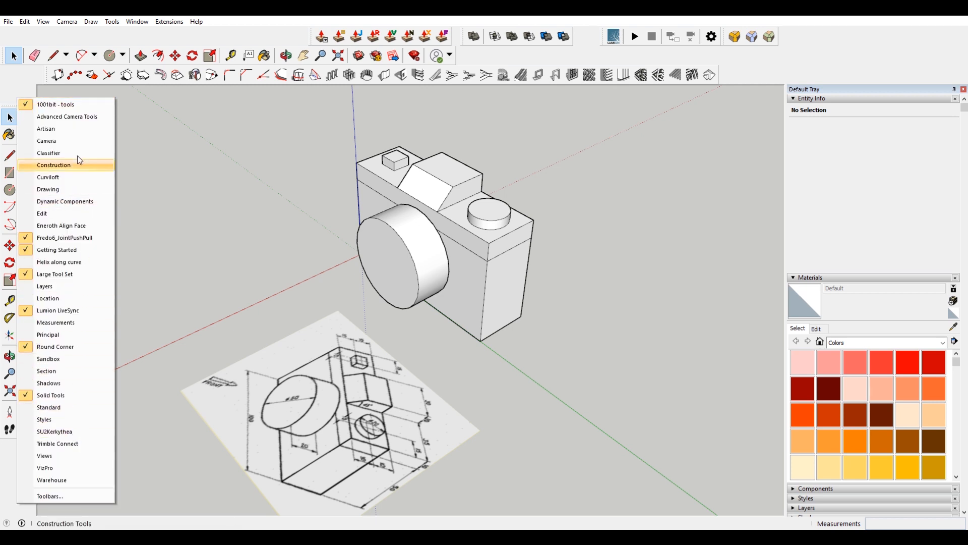
{"action": "mouse_move", "coordinate": [61, 226]}
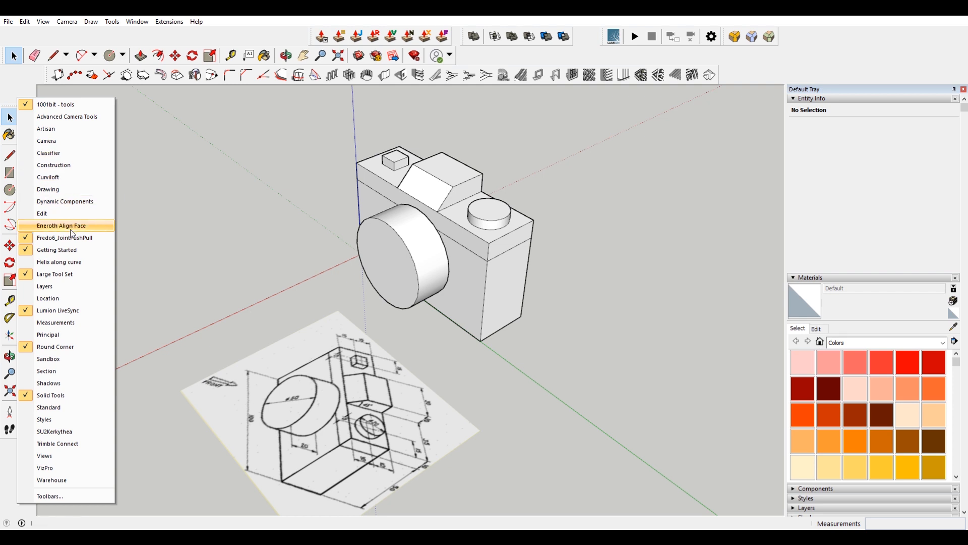
{"action": "mouse_move", "coordinate": [74, 278]}
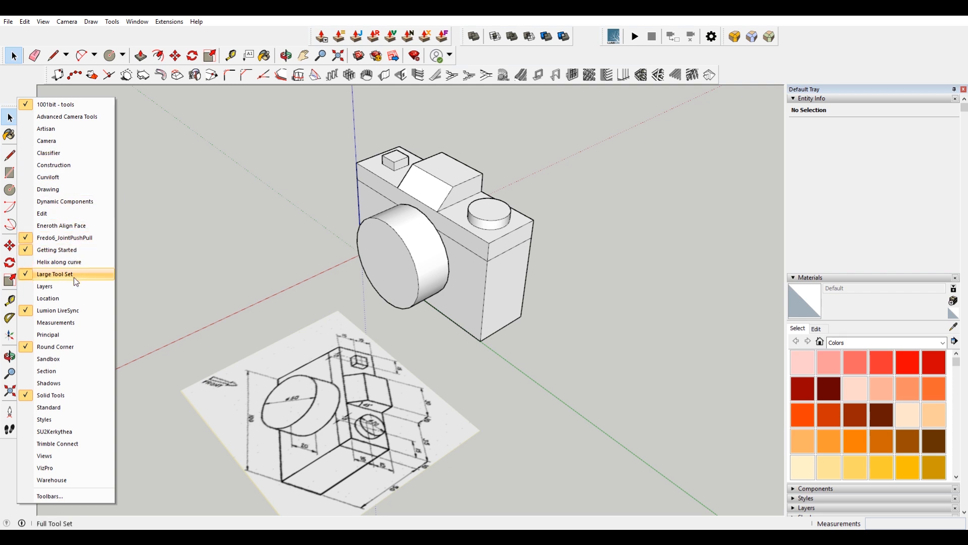
Label the camera body's right side with a 50 cm height and a 10 cm dimension
{"action": "left_click", "coordinate": [55, 273]}
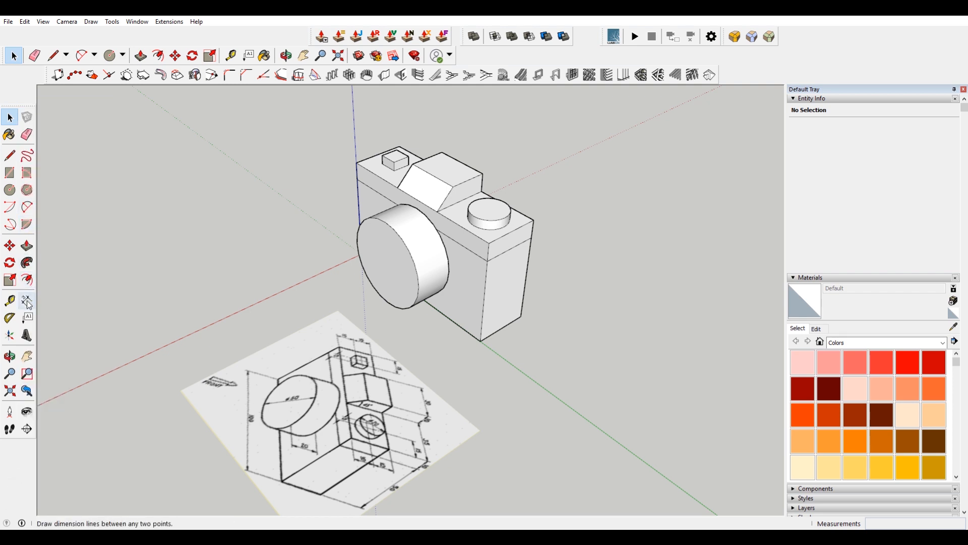
{"action": "left_click", "coordinate": [27, 300]}
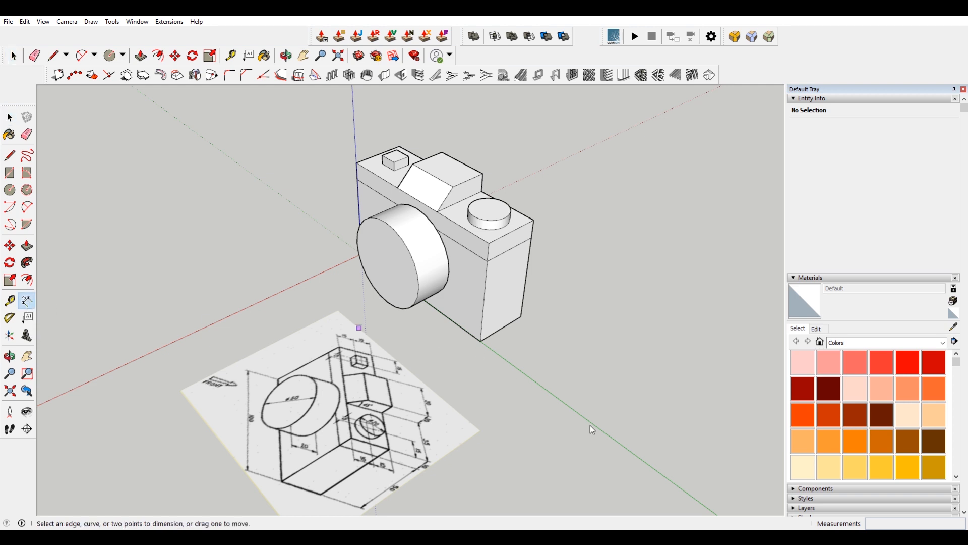
{"action": "mouse_move", "coordinate": [560, 241]}
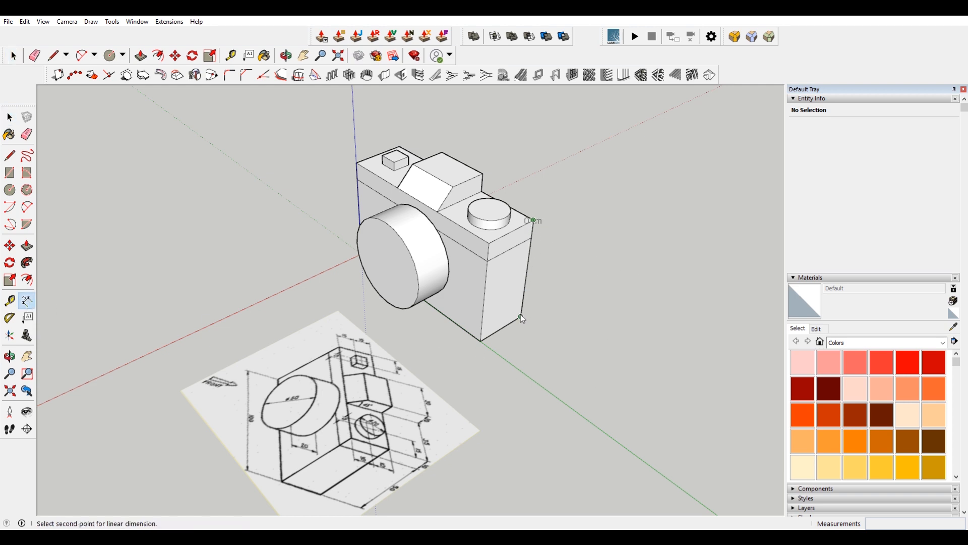
{"action": "left_click", "coordinate": [520, 317]}
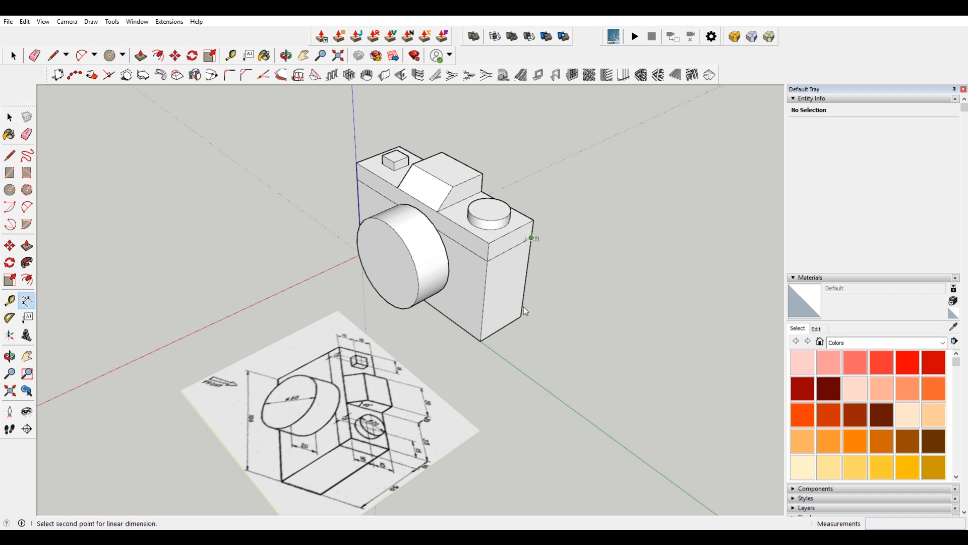
{"action": "left_click", "coordinate": [522, 316]}
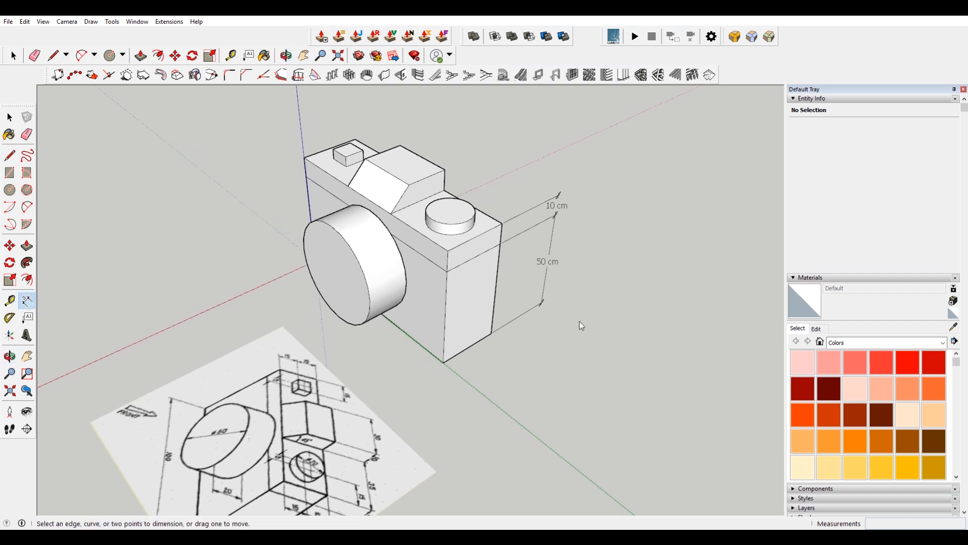
{"action": "mouse_move", "coordinate": [562, 255]}
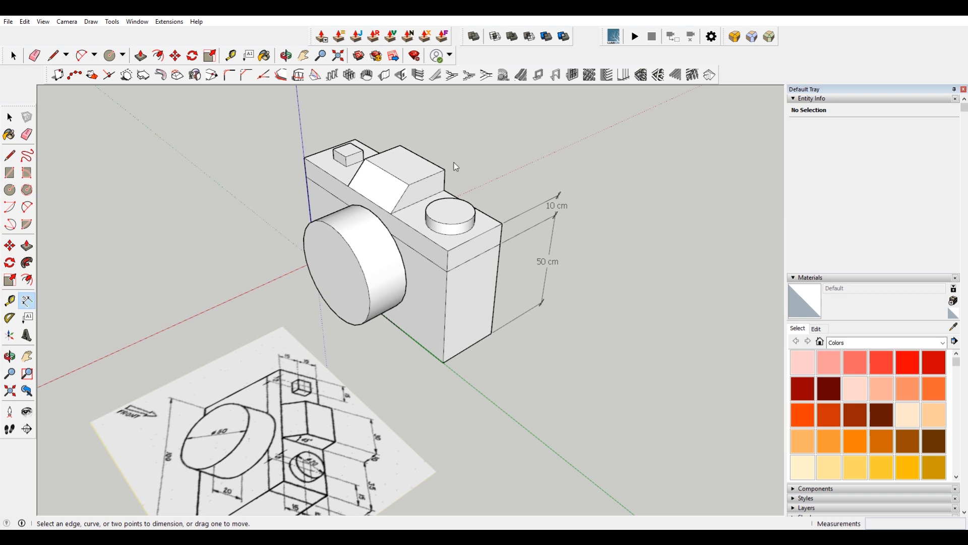
{"action": "mouse_move", "coordinate": [534, 291]}
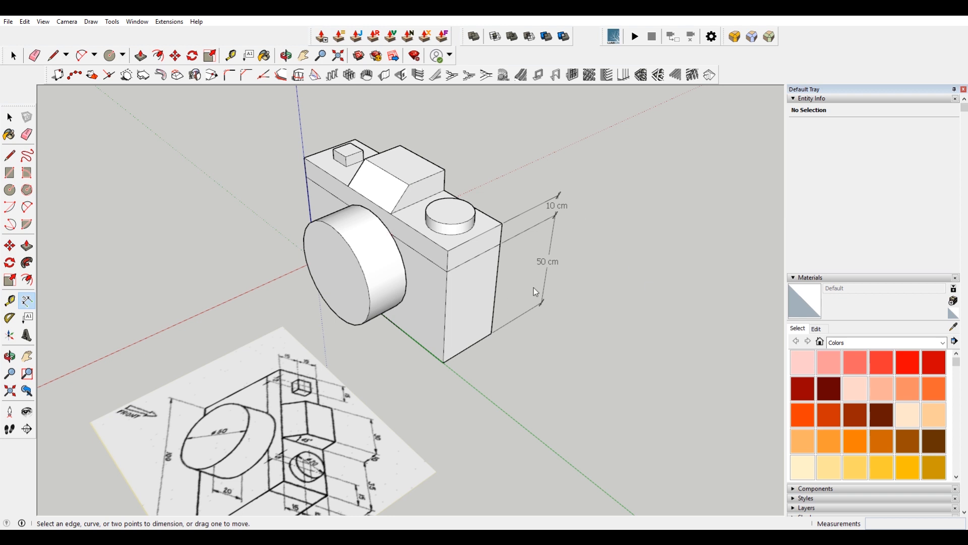
{"action": "mouse_move", "coordinate": [539, 294]}
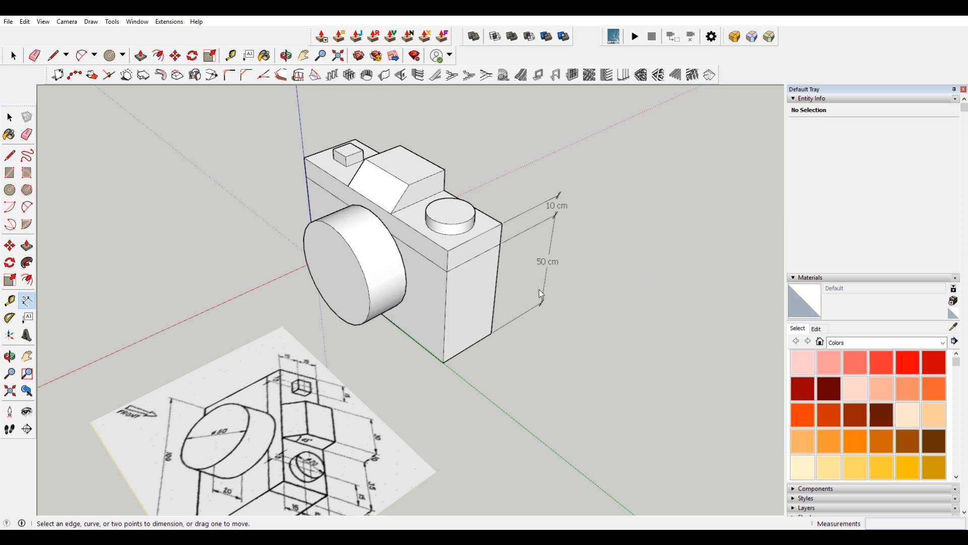
{"action": "left_click", "coordinate": [285, 56]}
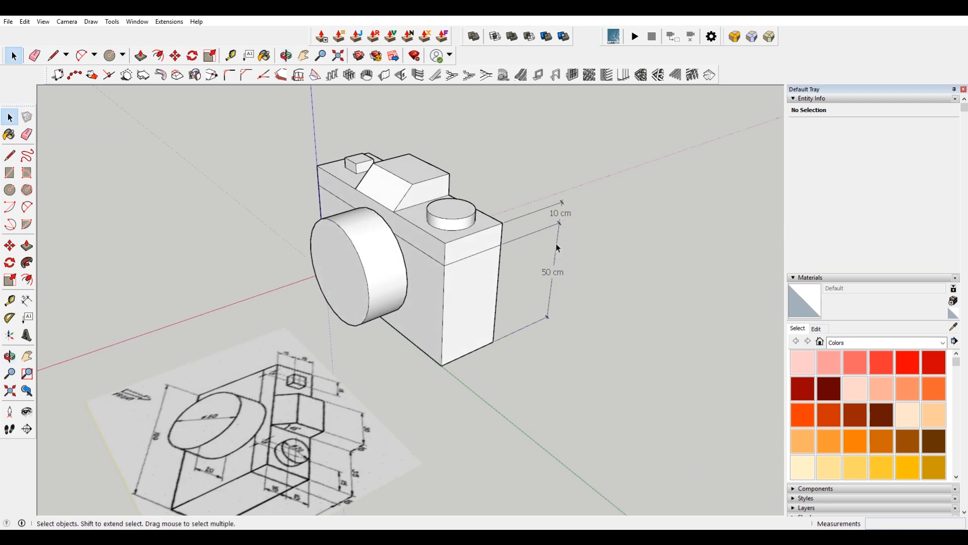
Select the 50 cm dimension, make its text face the viewer, and keep slash endpoints
{"action": "left_click", "coordinate": [553, 271]}
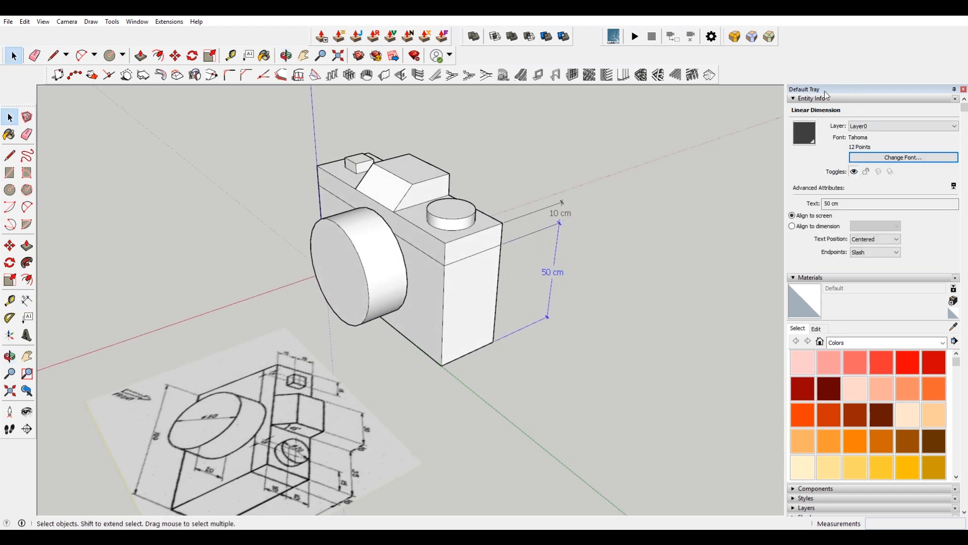
{"action": "mouse_move", "coordinate": [831, 101]}
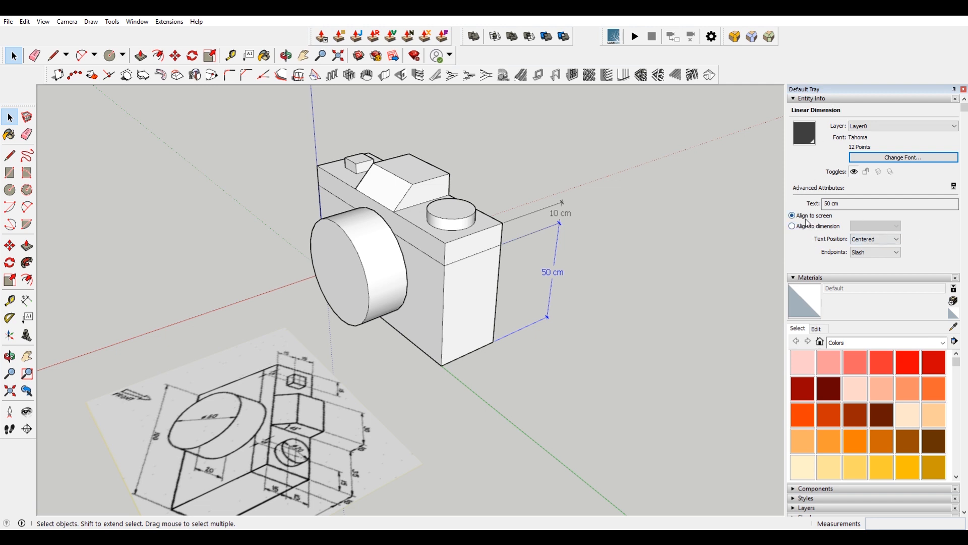
{"action": "mouse_move", "coordinate": [563, 275]}
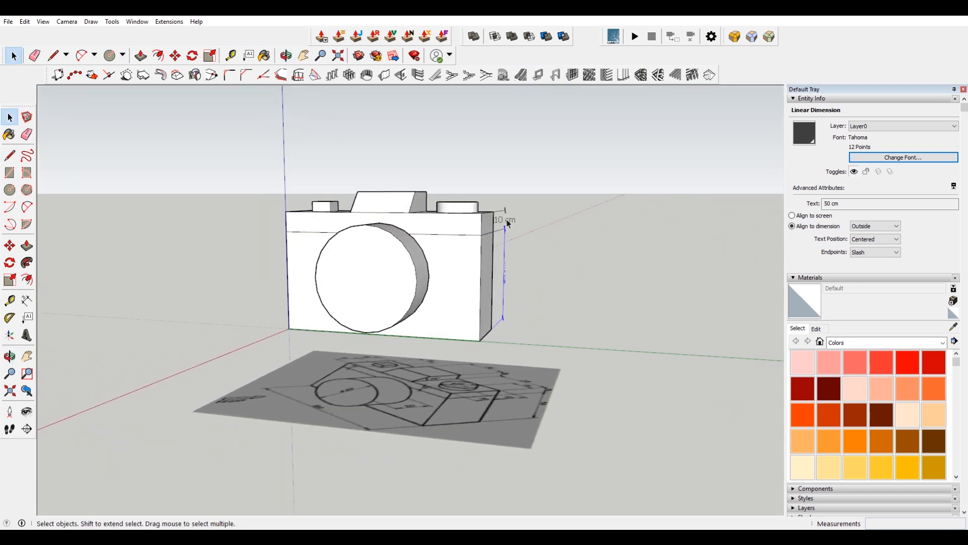
{"action": "left_click", "coordinate": [286, 55]}
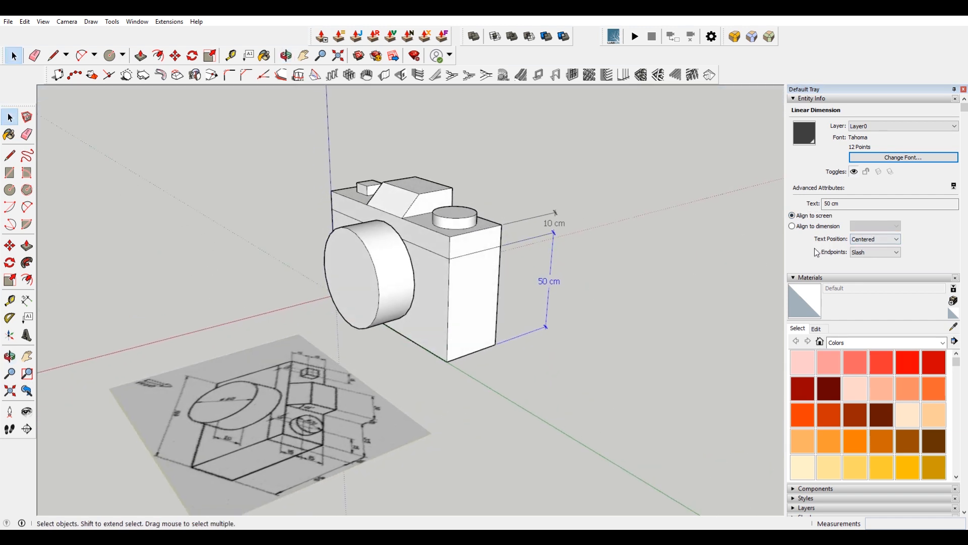
{"action": "left_click", "coordinate": [874, 252]}
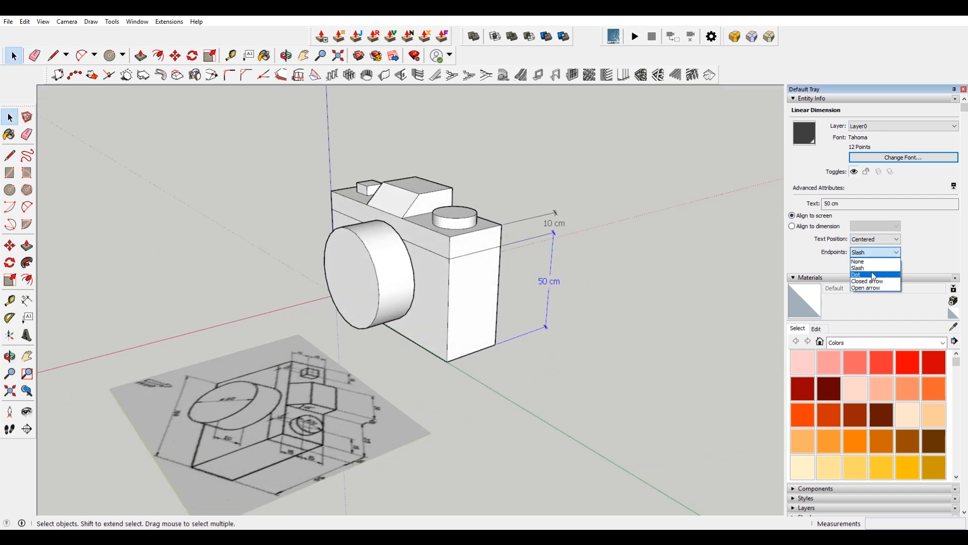
{"action": "left_click", "coordinate": [857, 274]}
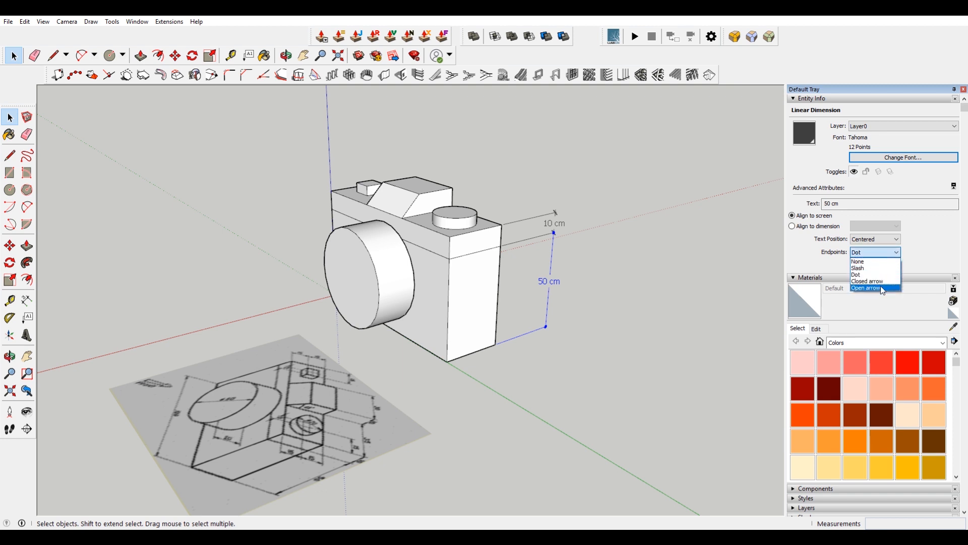
{"action": "left_click", "coordinate": [867, 287]}
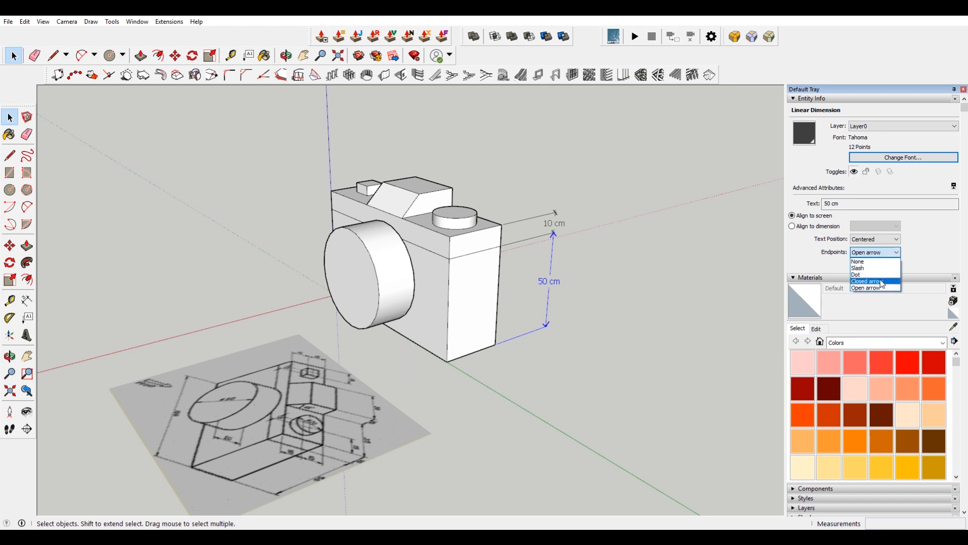
{"action": "left_click", "coordinate": [867, 281]}
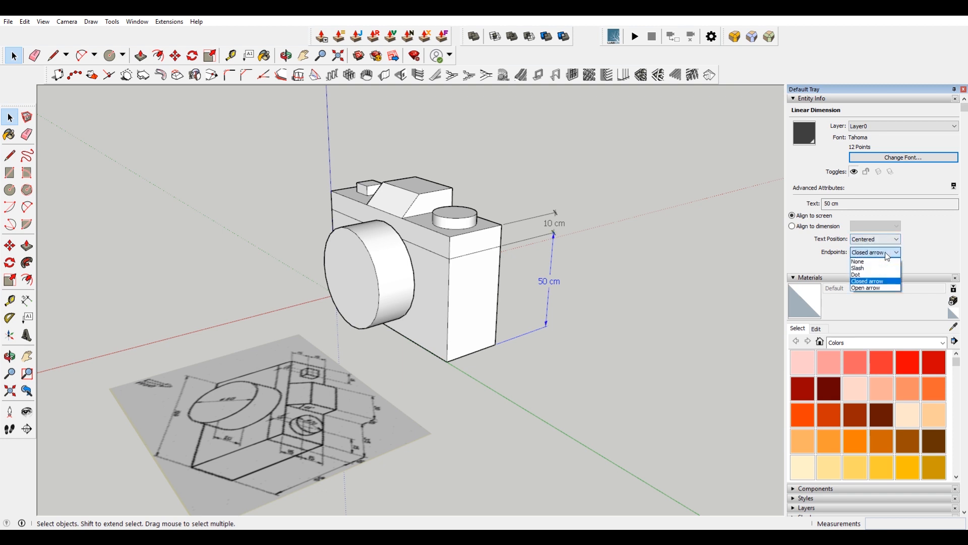
{"action": "mouse_move", "coordinate": [874, 267]}
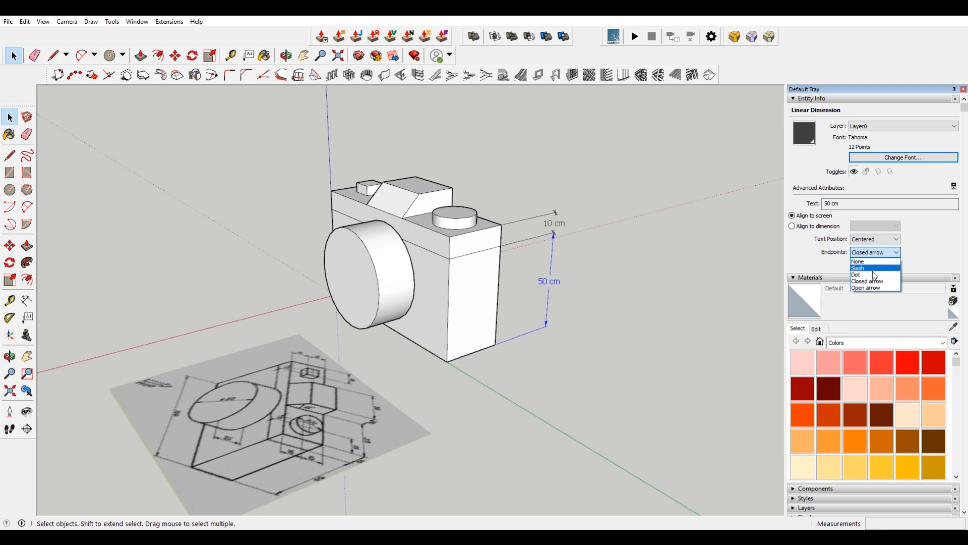
{"action": "left_click", "coordinate": [858, 268]}
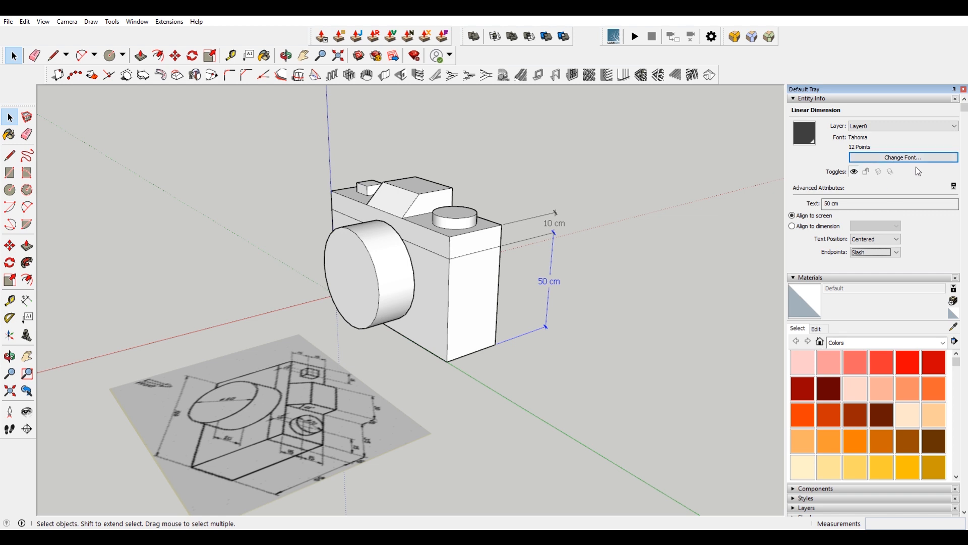
Switch the 50 cm dimension's label font from Tahoma to Flux Architect
{"action": "left_click", "coordinate": [901, 157]}
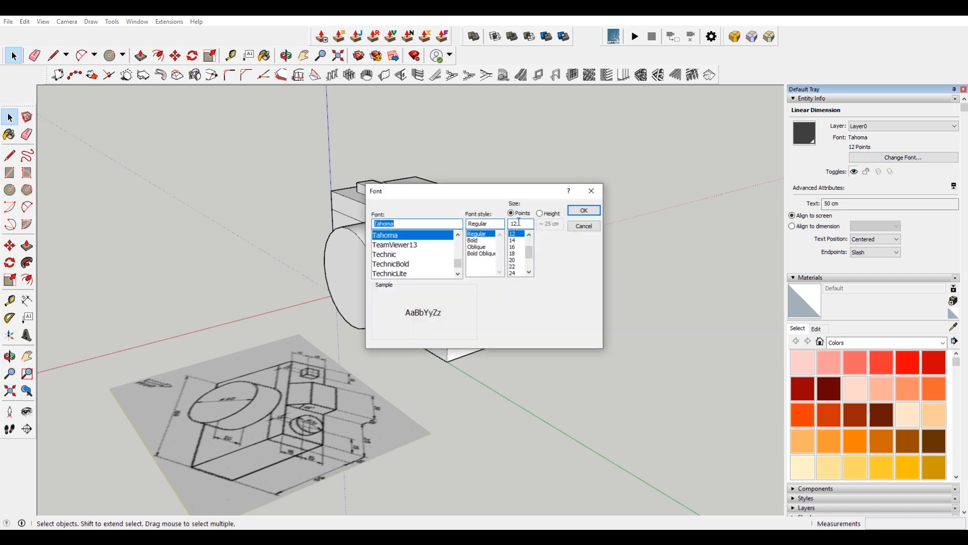
{"action": "left_click", "coordinate": [583, 210]}
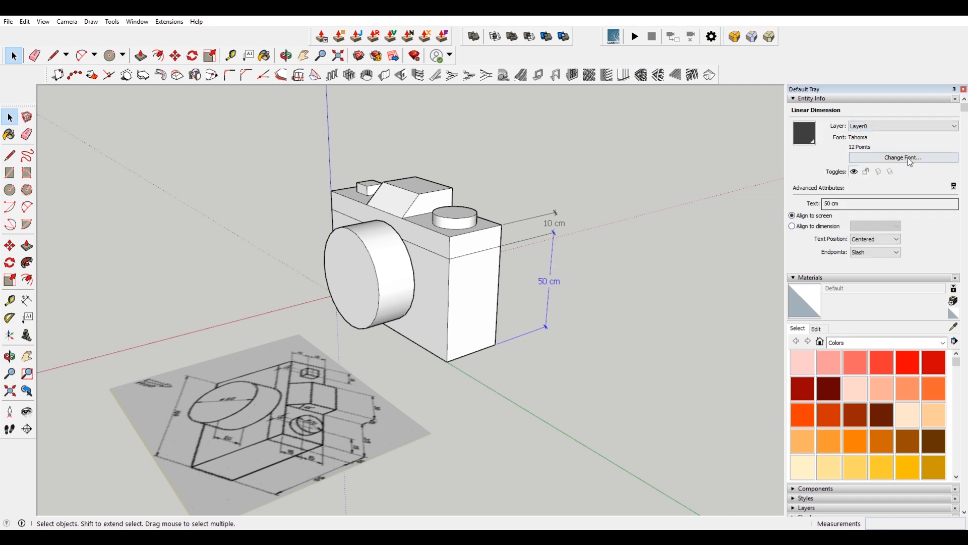
{"action": "left_click", "coordinate": [902, 157]}
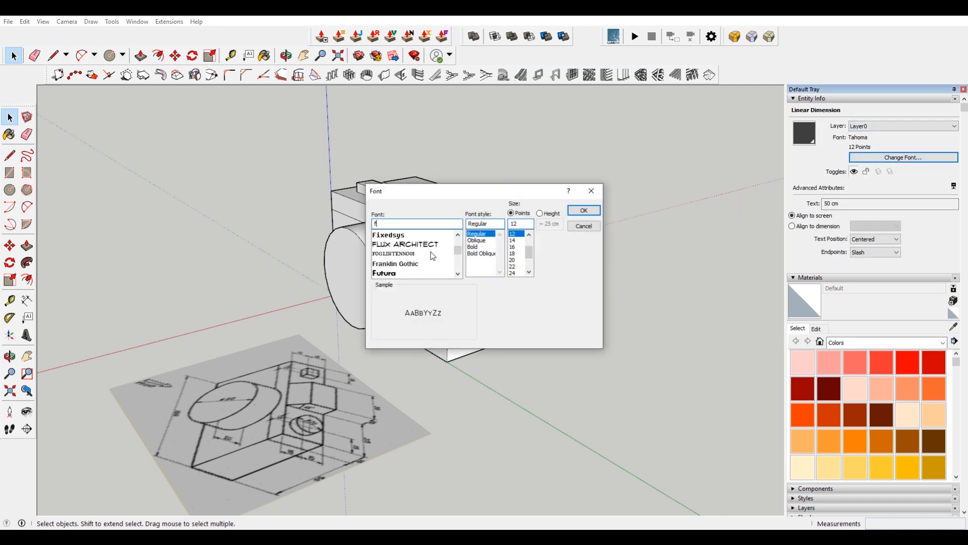
{"action": "left_click", "coordinate": [583, 209]}
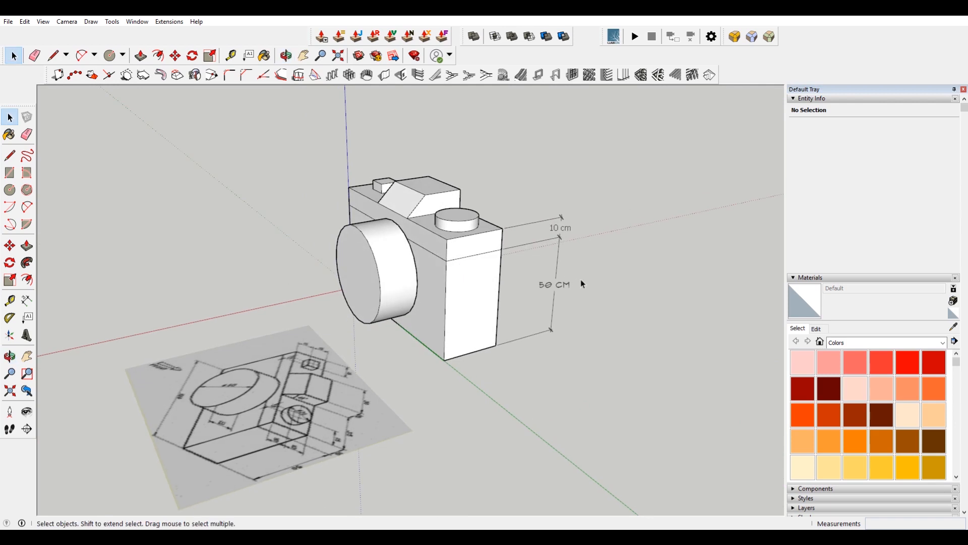
{"action": "left_click", "coordinate": [27, 300]}
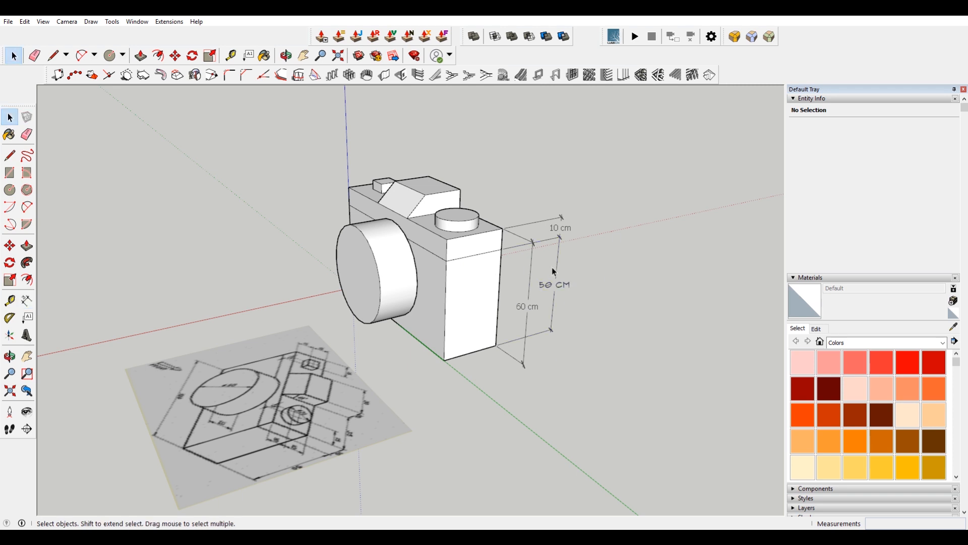
{"action": "left_click", "coordinate": [526, 306]}
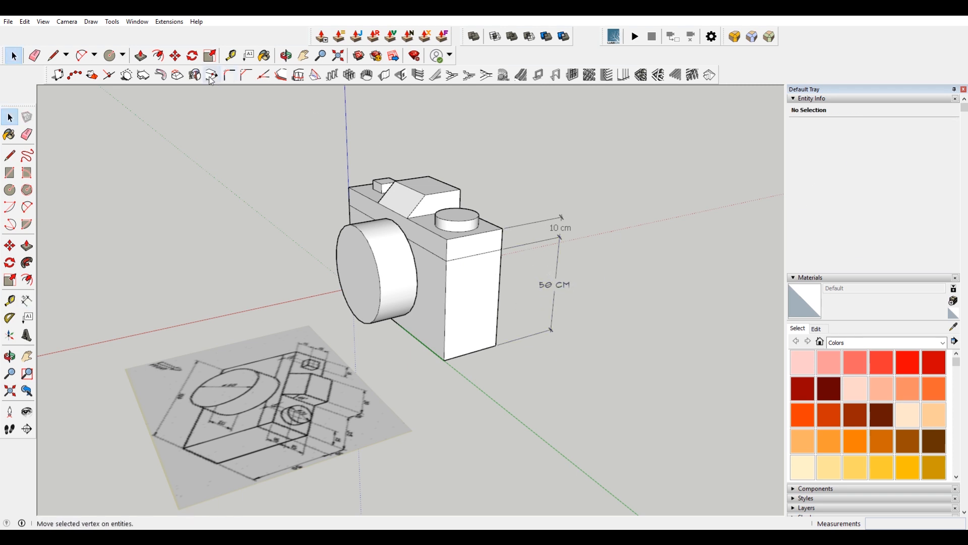
{"action": "mouse_move", "coordinate": [212, 74]}
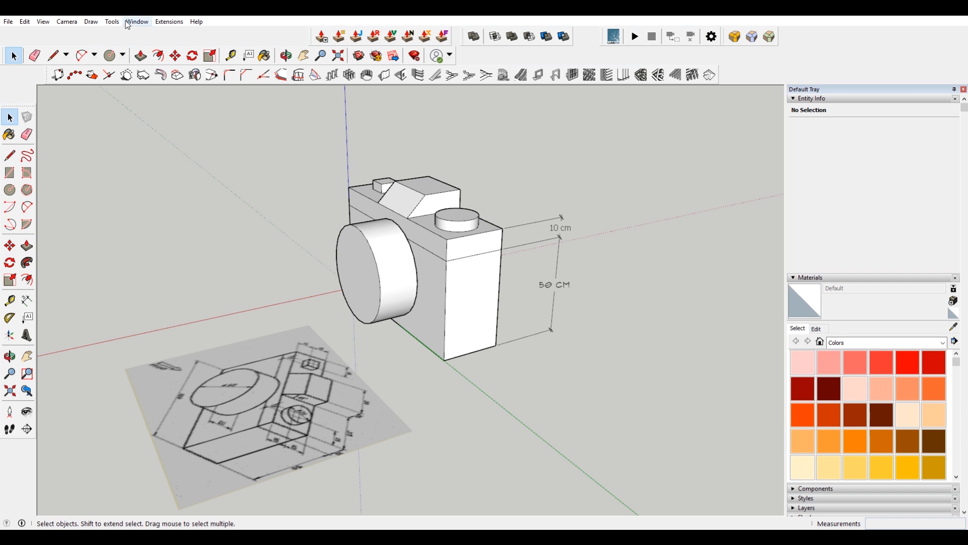
{"action": "left_click", "coordinate": [137, 22]}
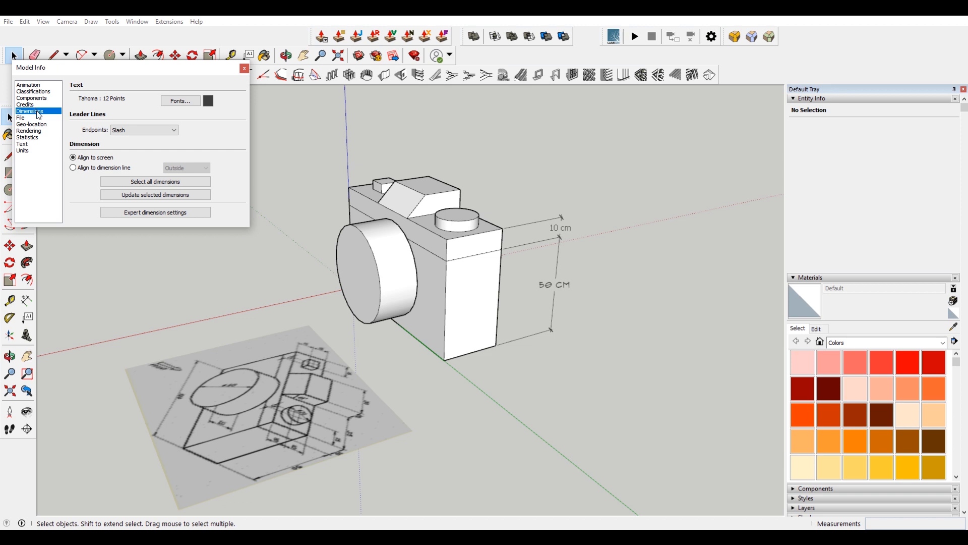
{"action": "mouse_move", "coordinate": [190, 120]}
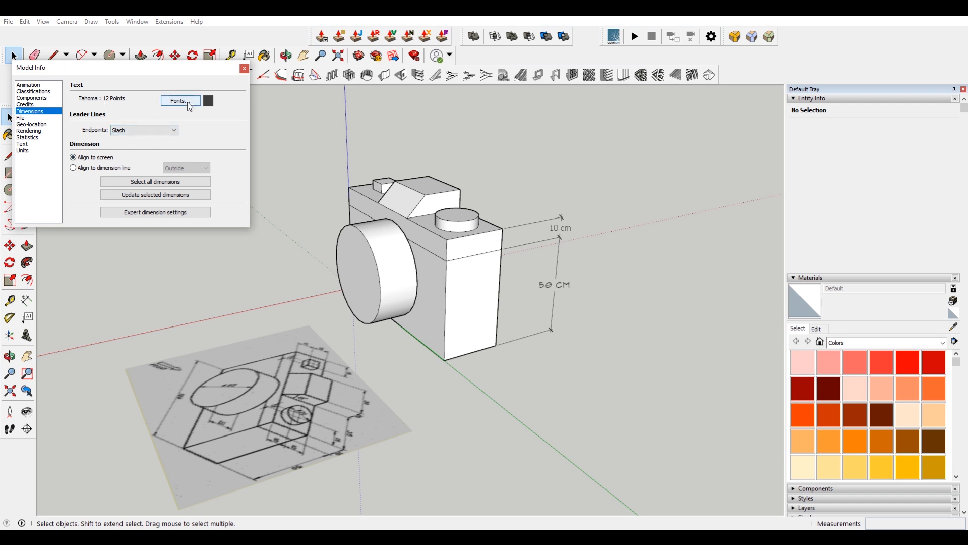
Set Flux Architect at 12 points as the default dimension font in Model Info
{"action": "left_click", "coordinate": [179, 101]}
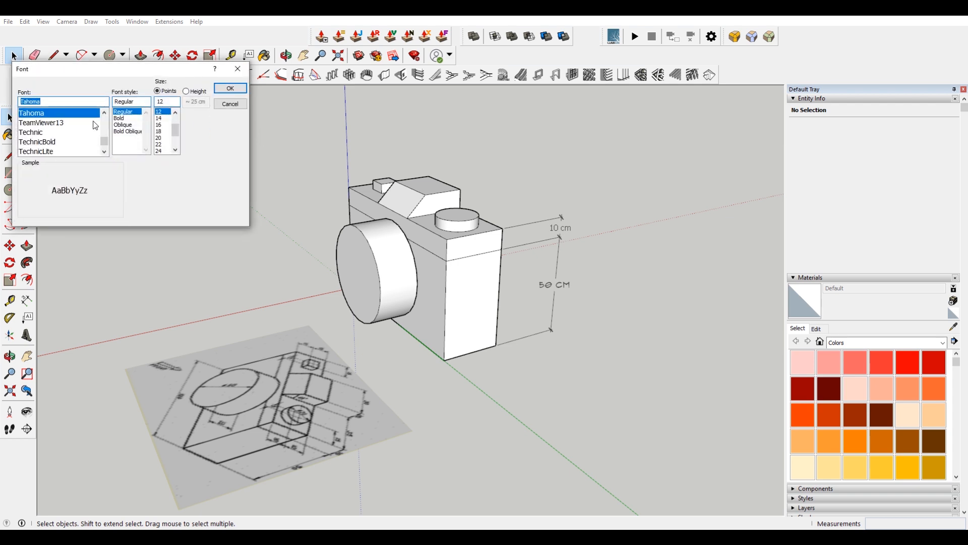
{"action": "type", "text": "f"}
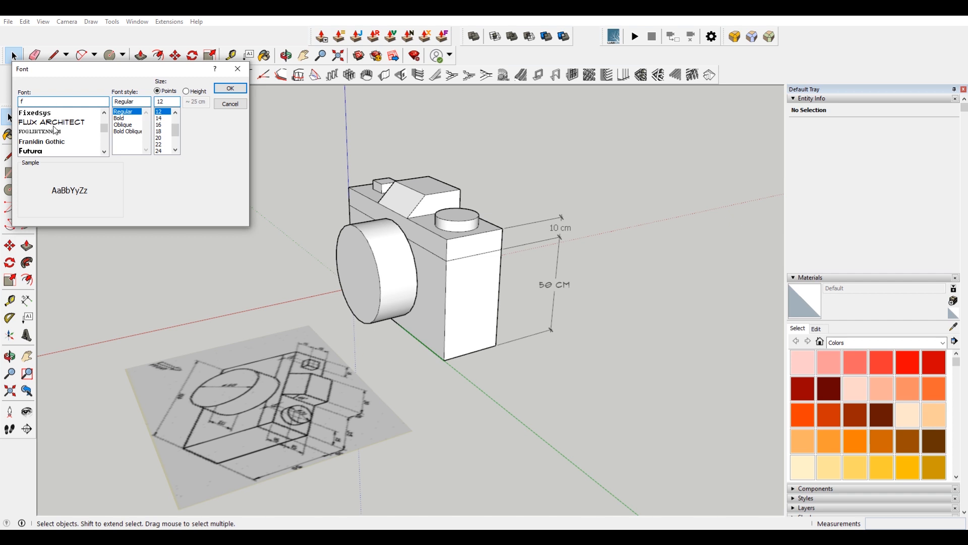
{"action": "left_click", "coordinate": [52, 122]}
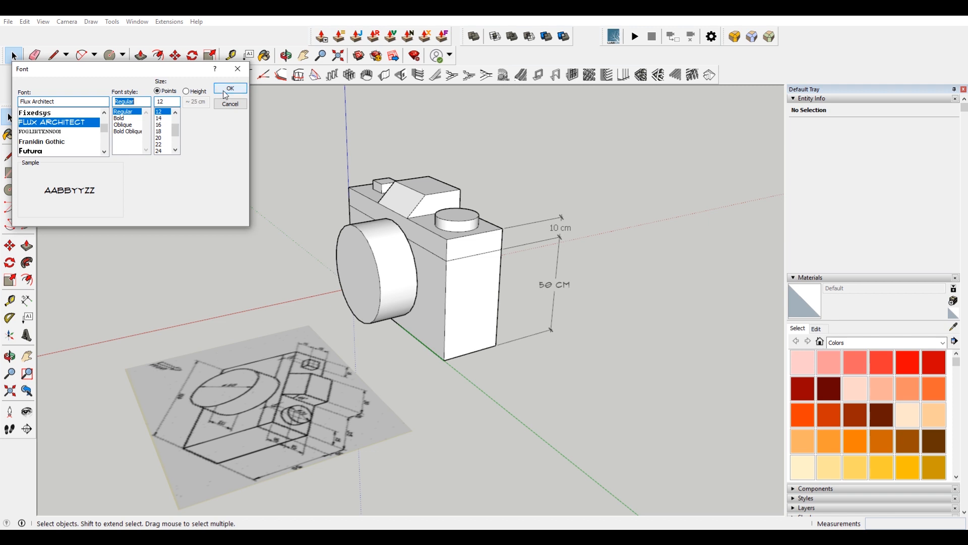
{"action": "left_click", "coordinate": [229, 89]}
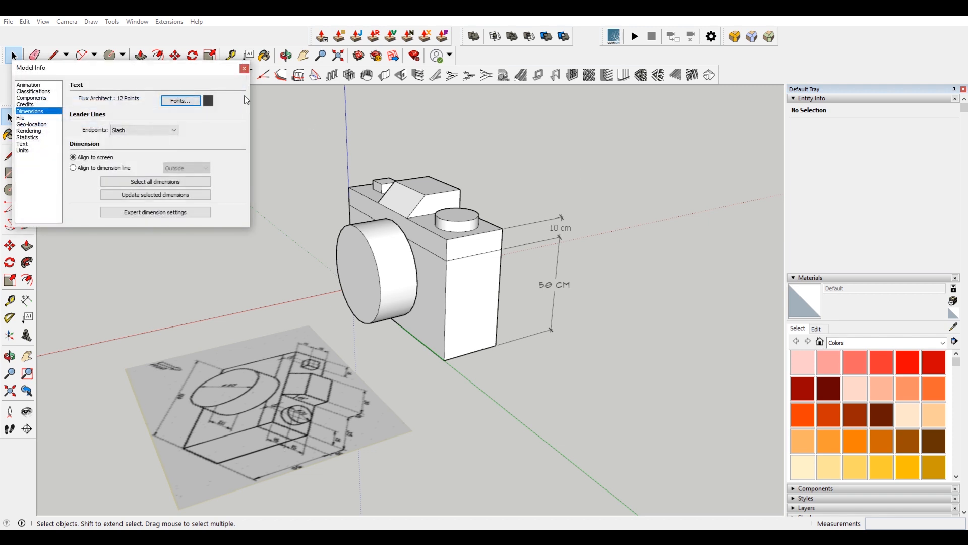
{"action": "left_click", "coordinate": [245, 68]}
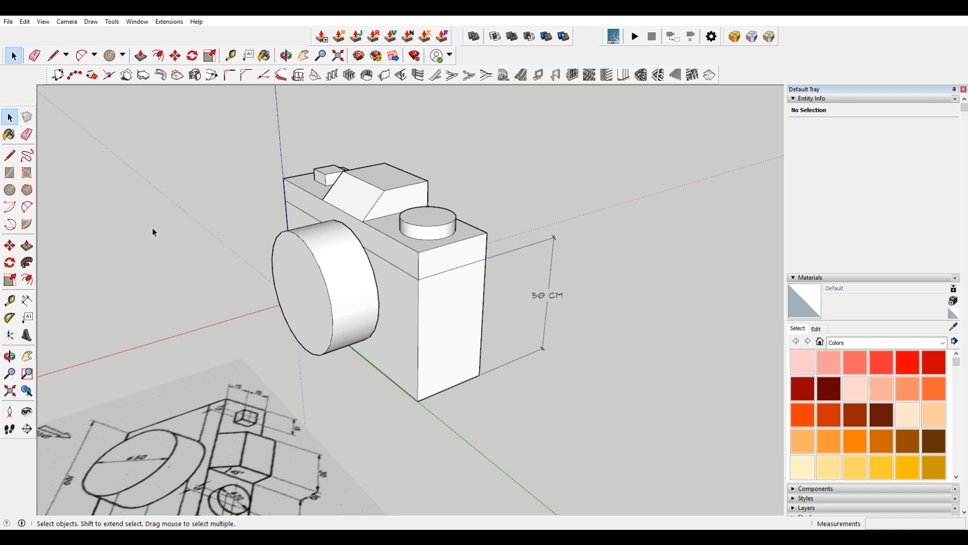
Dimension the flash block's 15 cm sides, the 5 cm shutter button and 15 cm body depth
{"action": "left_click", "coordinate": [28, 299]}
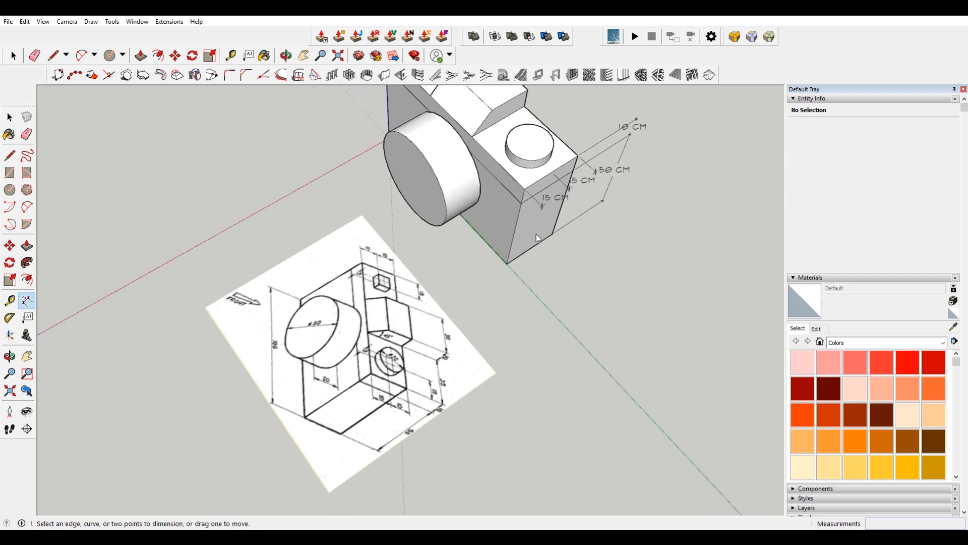
{"action": "left_click_drag", "start_coordinate": [525, 247], "coordinate": [525, 191]}
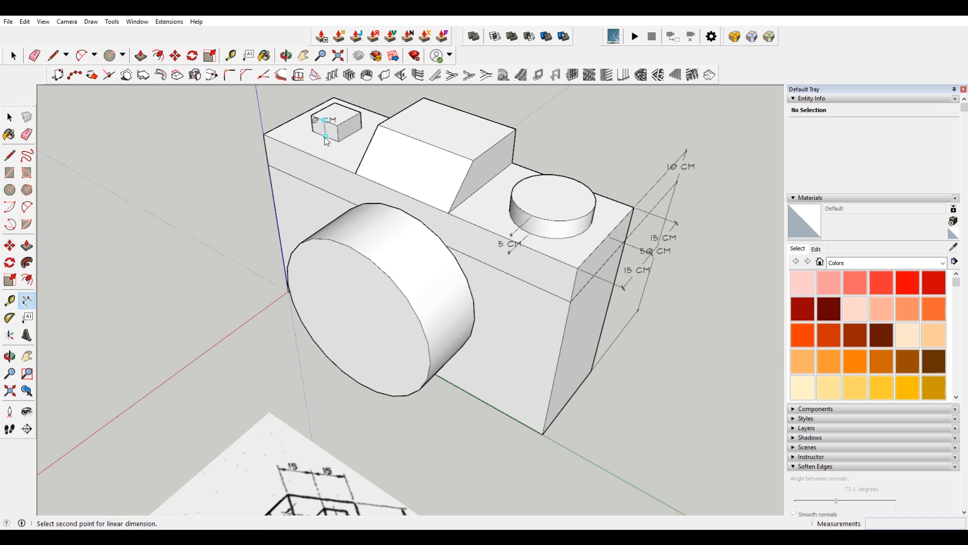
{"action": "left_click", "coordinate": [325, 137]}
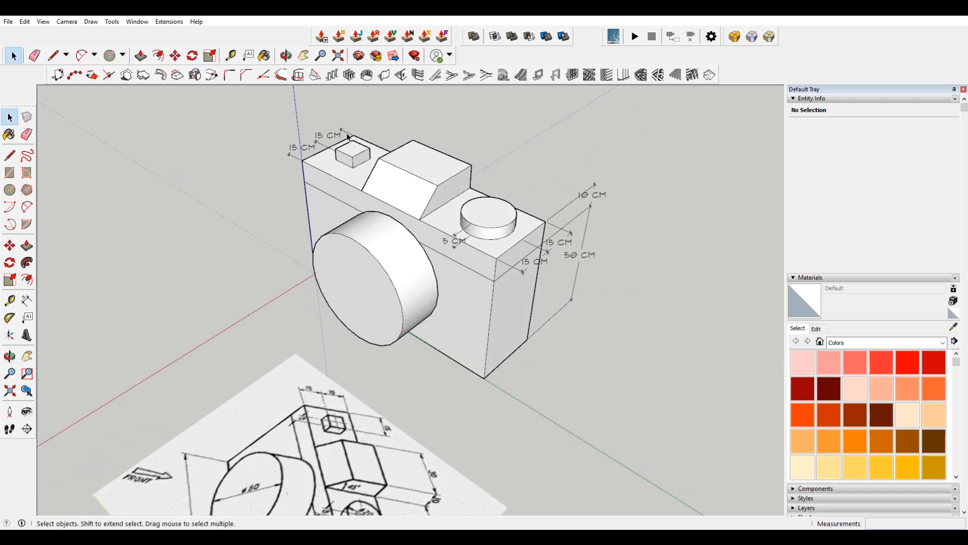
{"action": "left_click", "coordinate": [136, 21]}
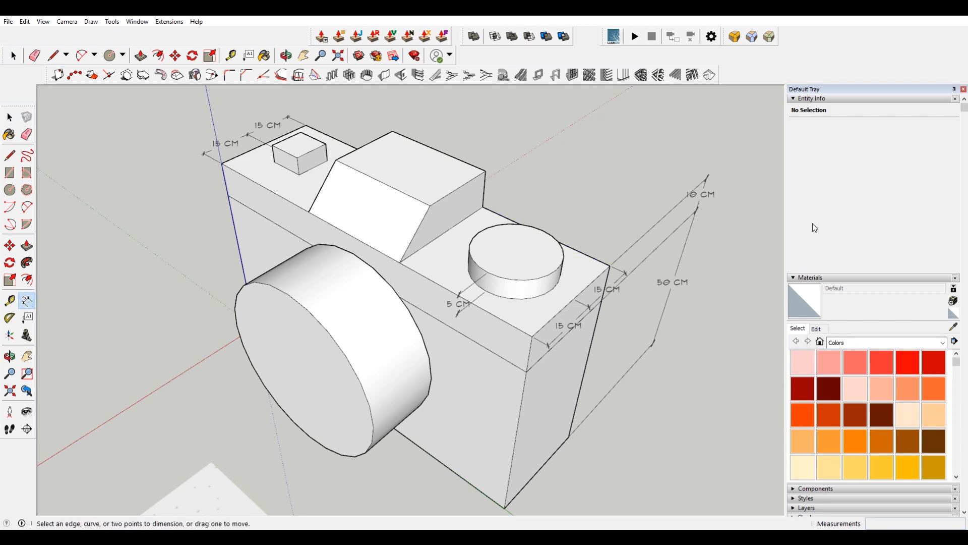
{"action": "left_click", "coordinate": [806, 498]}
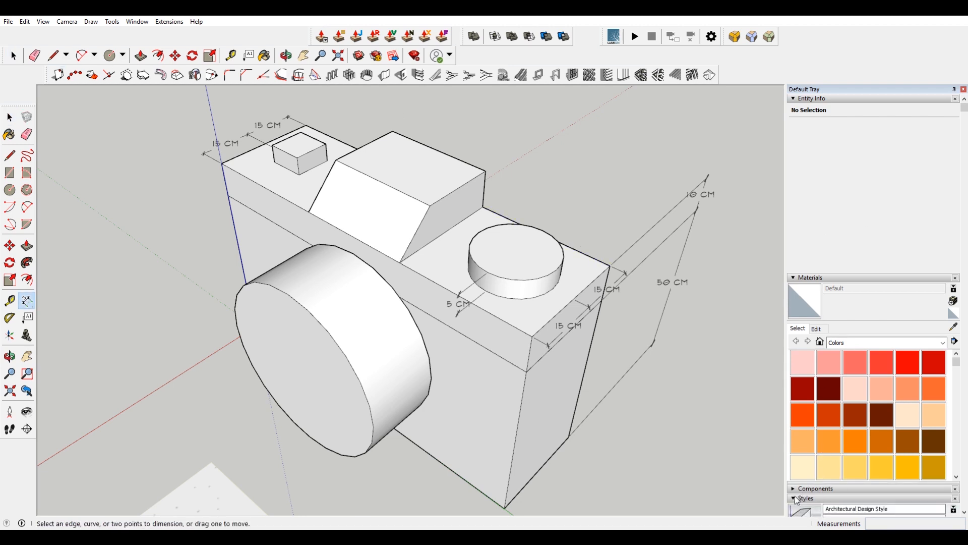
Collapse the style and materials panels and save the current view as Scene 1
{"action": "left_click", "coordinate": [794, 498]}
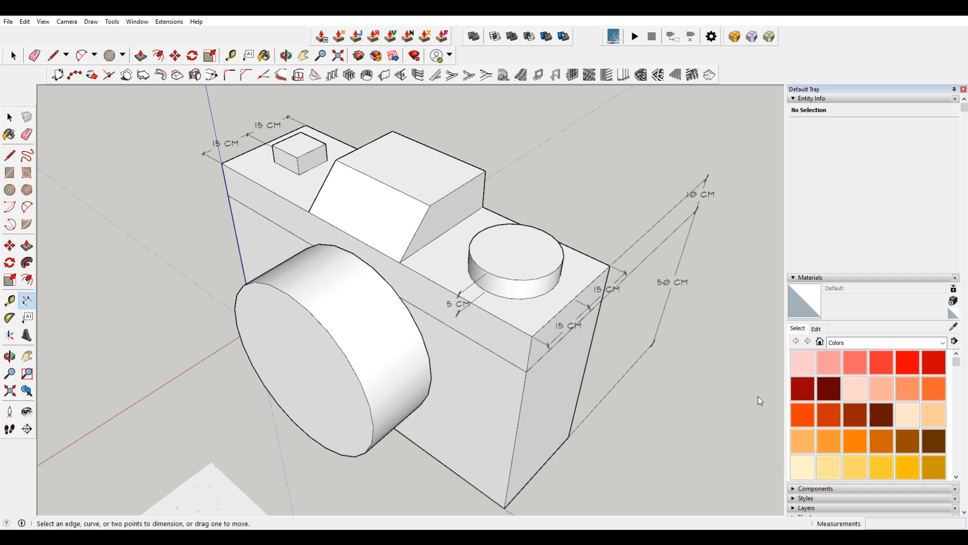
{"action": "left_click", "coordinate": [794, 277]}
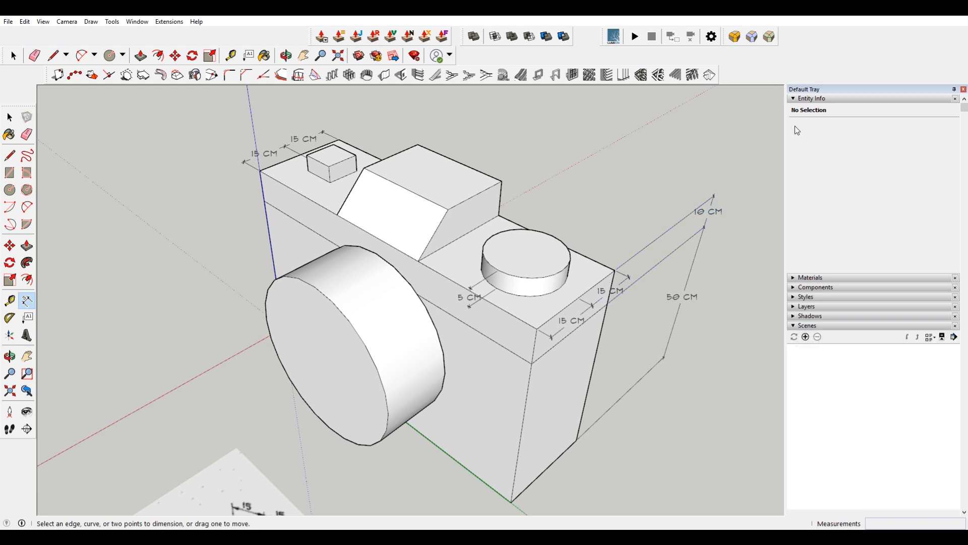
{"action": "mouse_move", "coordinate": [806, 336]}
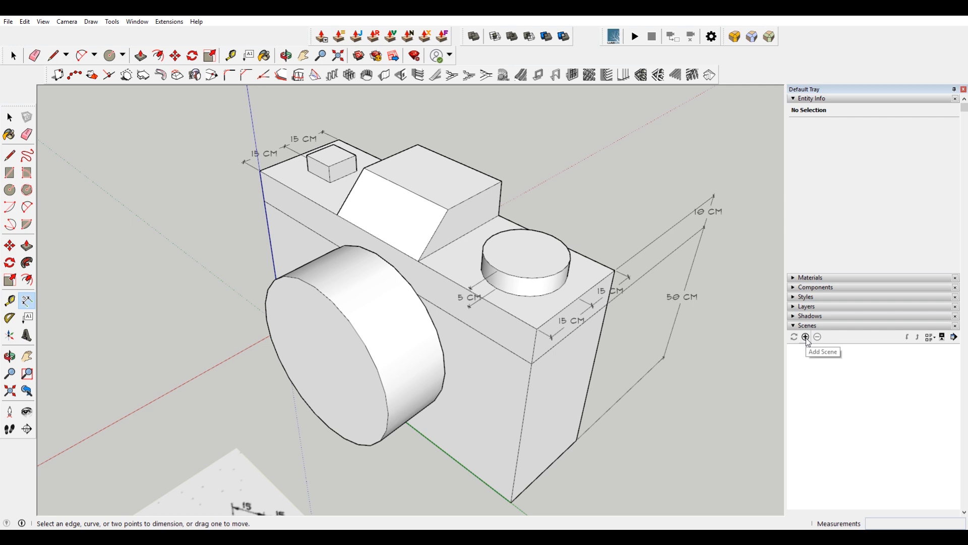
{"action": "left_click", "coordinate": [806, 337]}
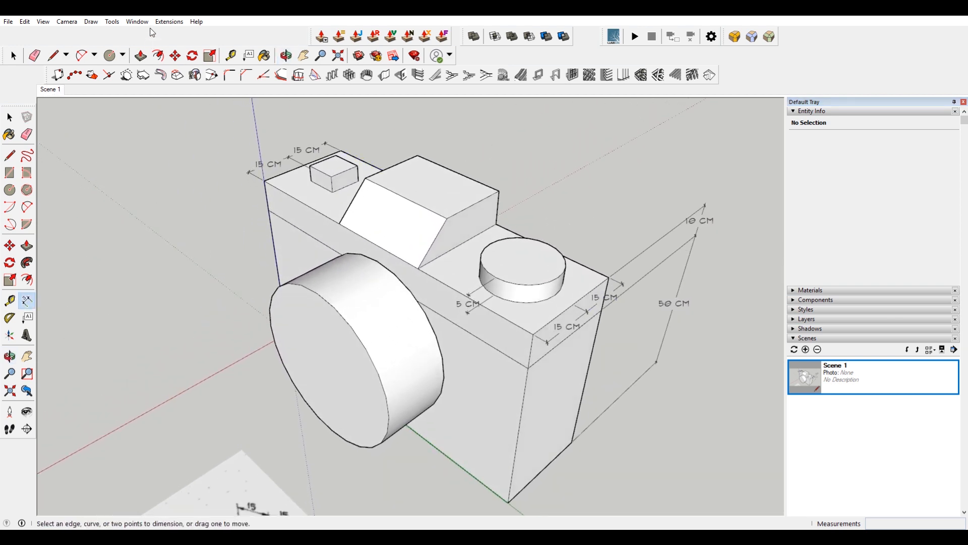
Check that dimension text is Flux Architect at 10 points, then close Model Info
{"action": "left_click", "coordinate": [137, 22]}
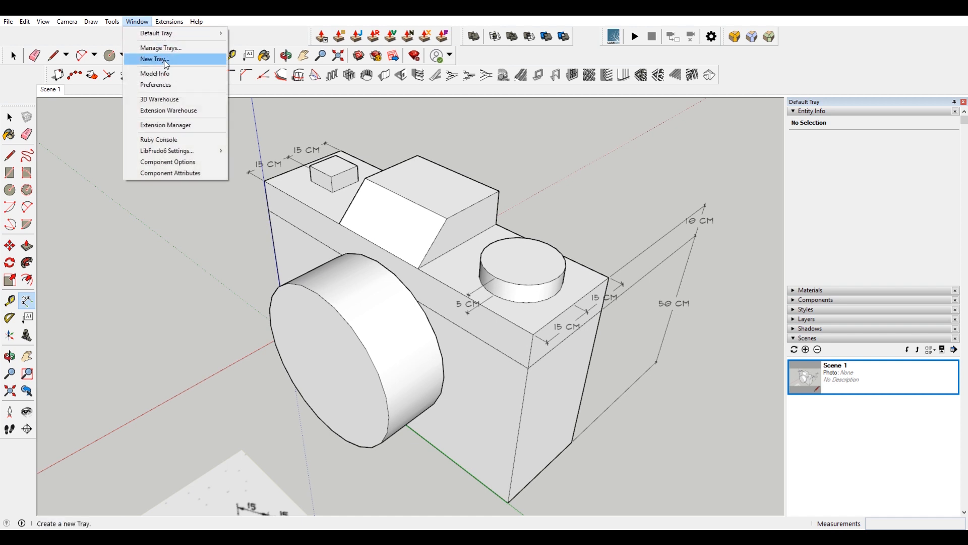
{"action": "left_click", "coordinate": [155, 73]}
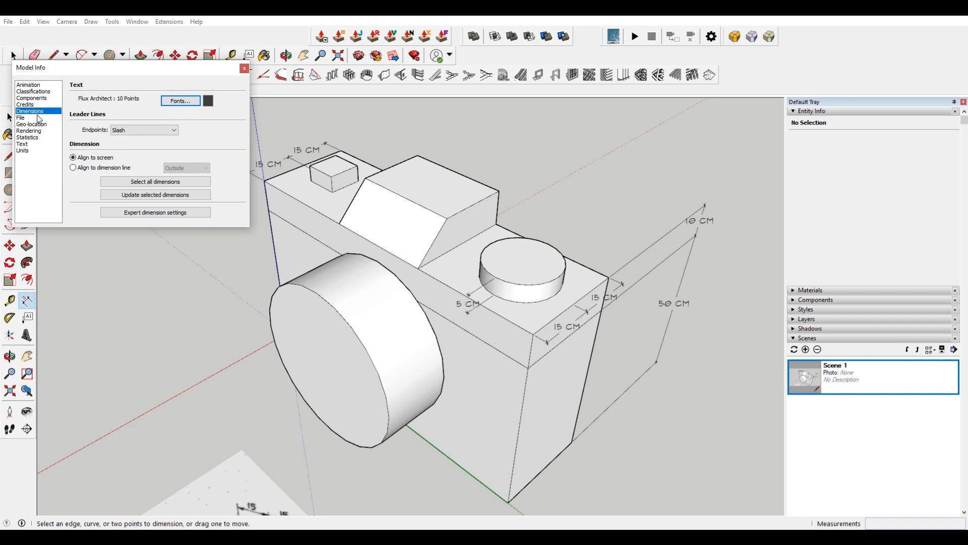
{"action": "mouse_move", "coordinate": [88, 113]}
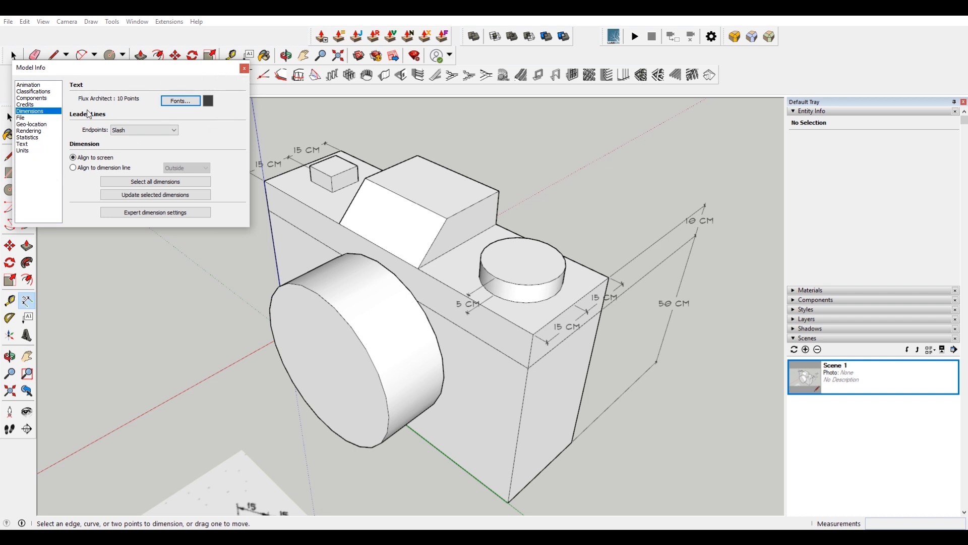
{"action": "left_click", "coordinate": [28, 85]}
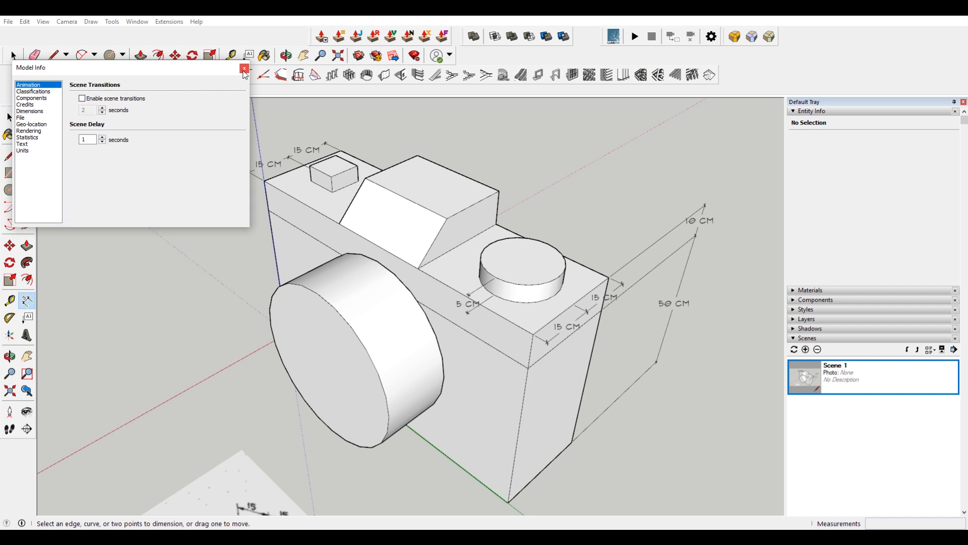
{"action": "left_click", "coordinate": [245, 69]}
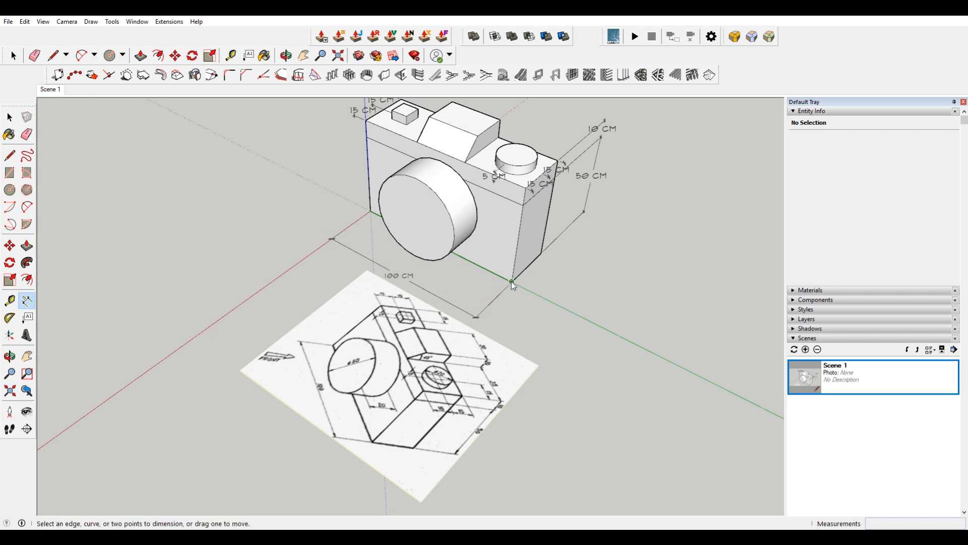
{"action": "mouse_move", "coordinate": [432, 264]}
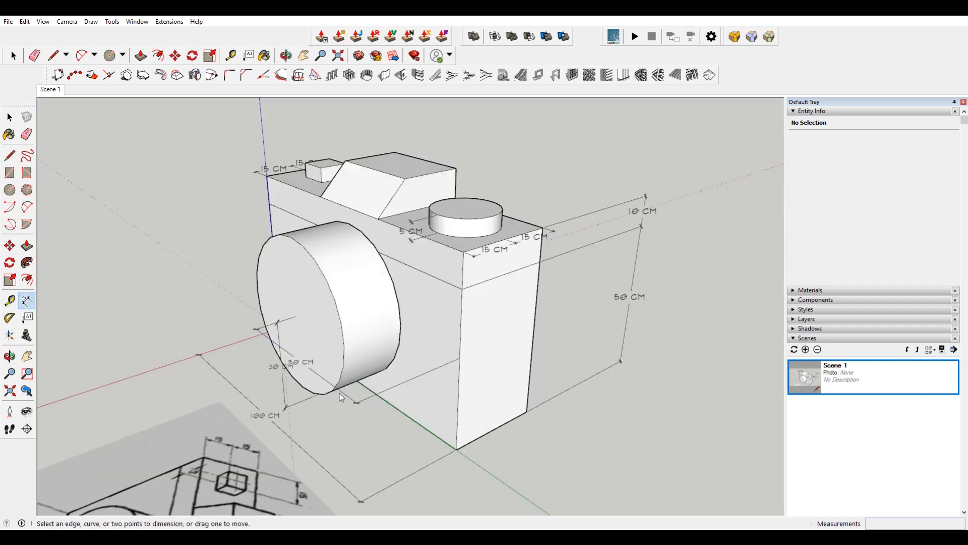
Dimension the lens at 30 cm and 50 cm and the camera top at 35 cm
{"action": "left_click", "coordinate": [286, 366]}
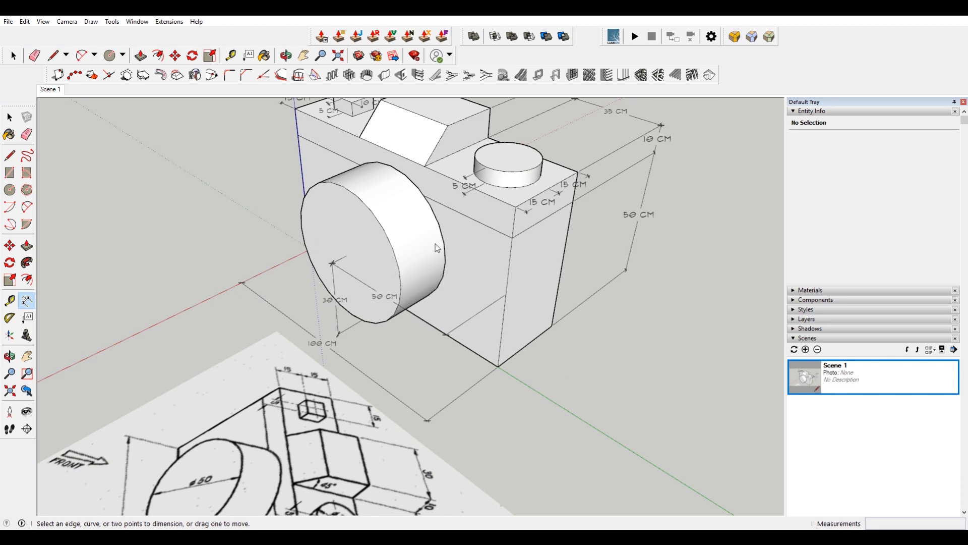
{"action": "mouse_move", "coordinate": [267, 205]}
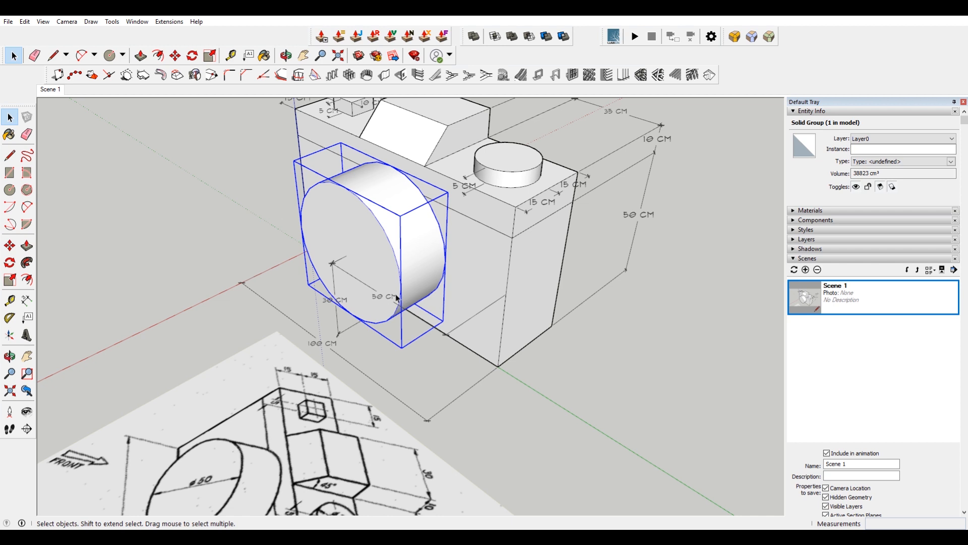
{"action": "mouse_move", "coordinate": [135, 151]}
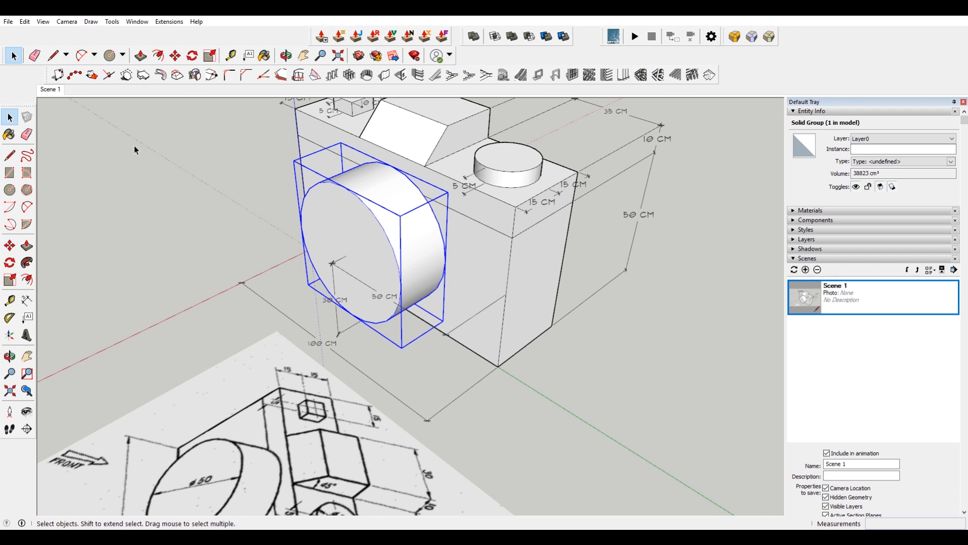
Deselect the lens group and place a 20 cm dimension on the lens side edge
{"action": "left_click", "coordinate": [42, 21]}
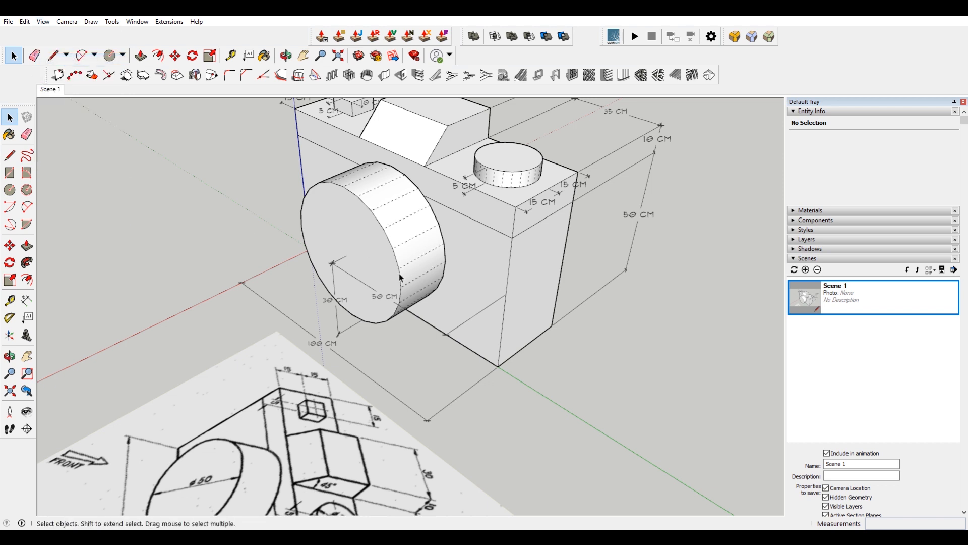
{"action": "left_click", "coordinate": [27, 300]}
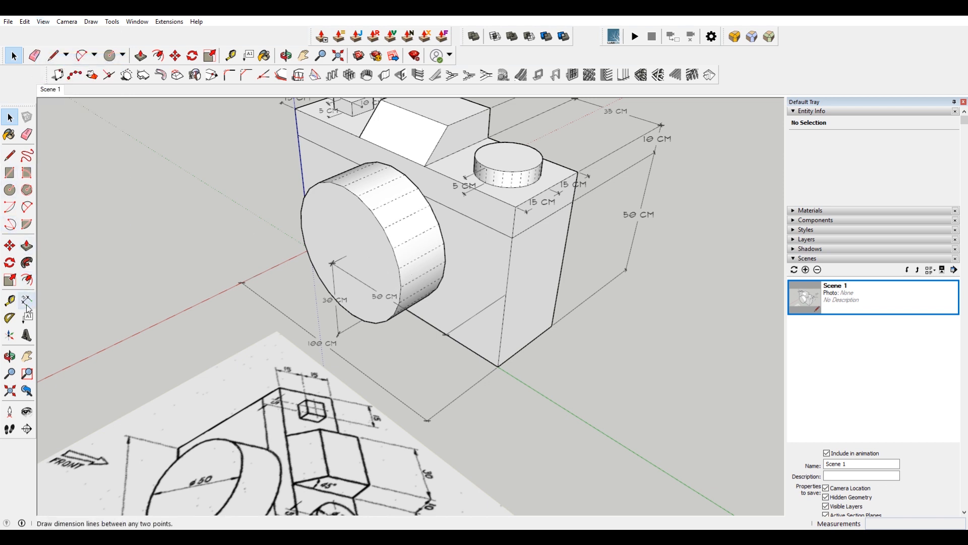
{"action": "left_click", "coordinate": [27, 300]}
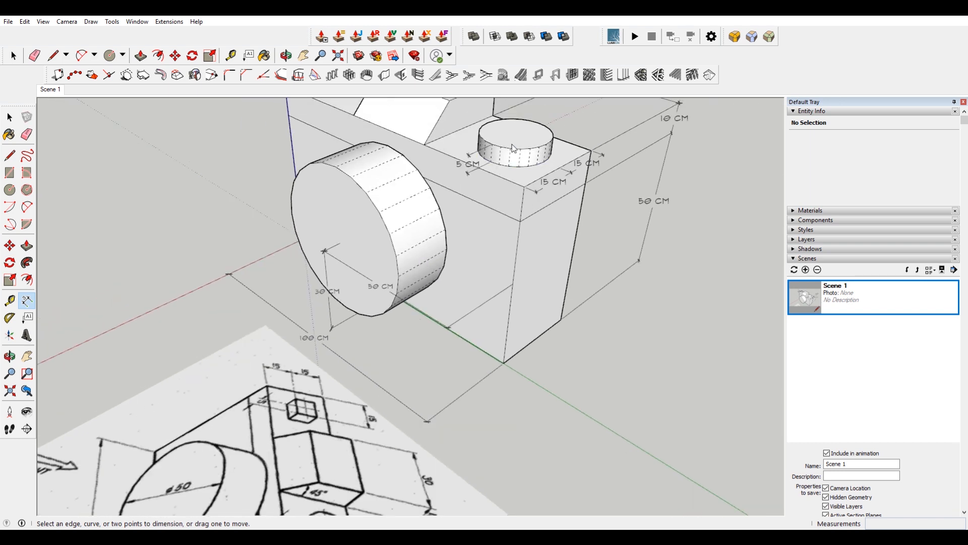
{"action": "right_click", "coordinate": [398, 204]}
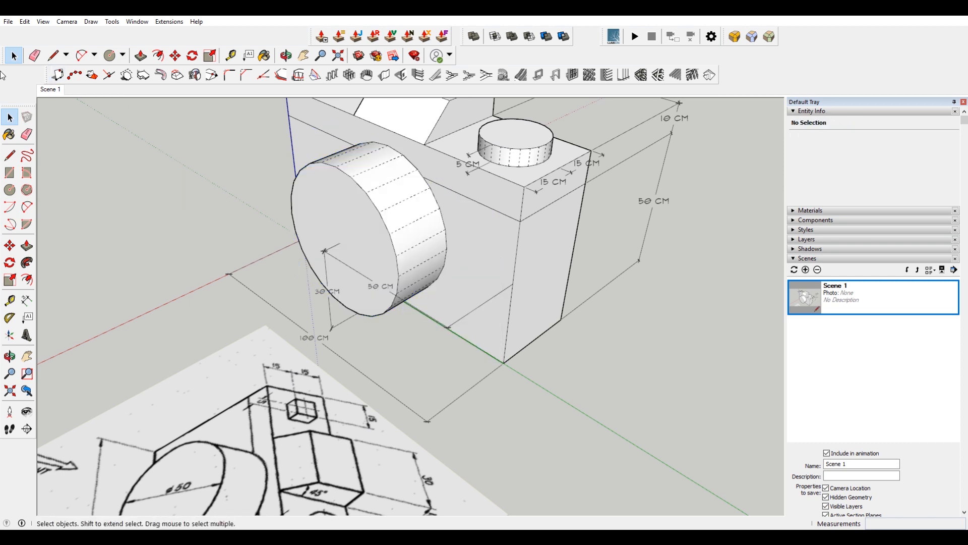
{"action": "left_click", "coordinate": [27, 300]}
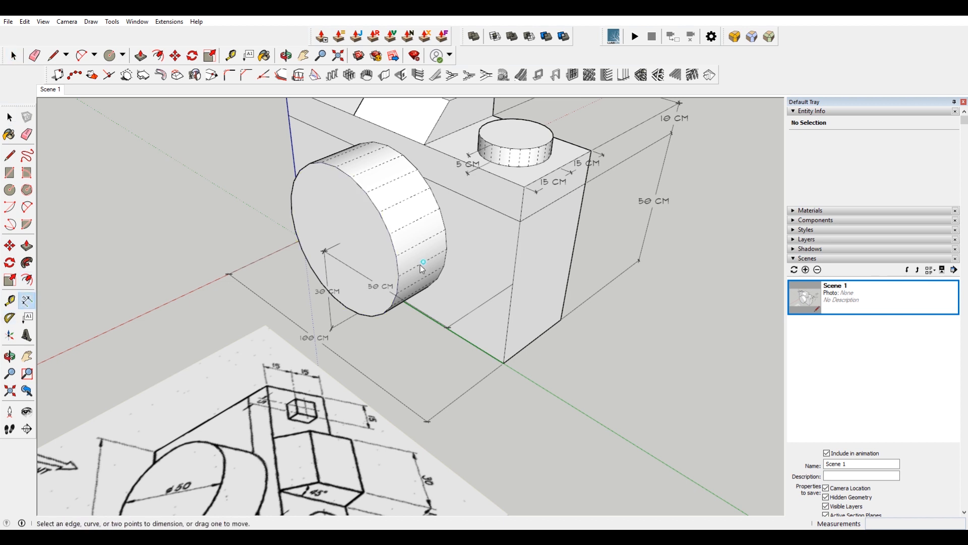
{"action": "left_click", "coordinate": [420, 266]}
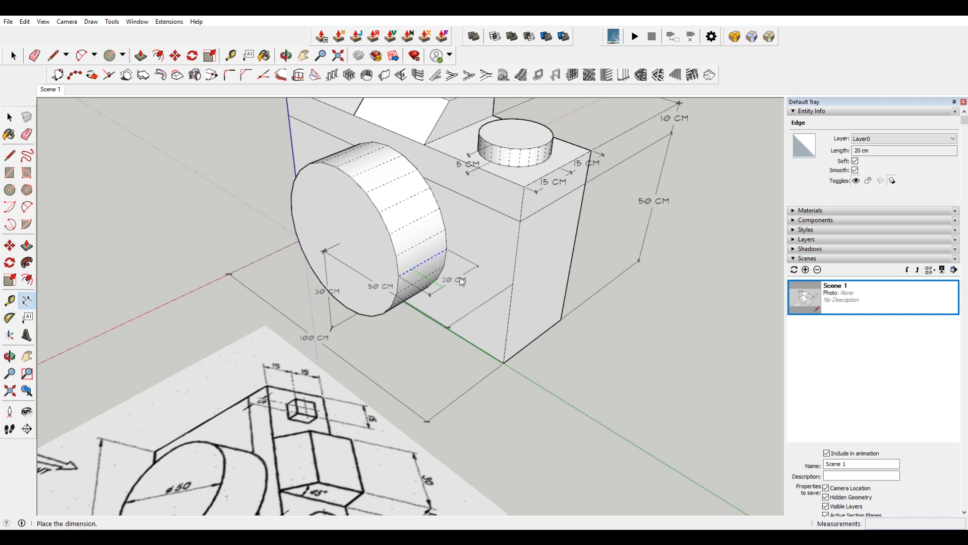
{"action": "left_click", "coordinate": [66, 22]}
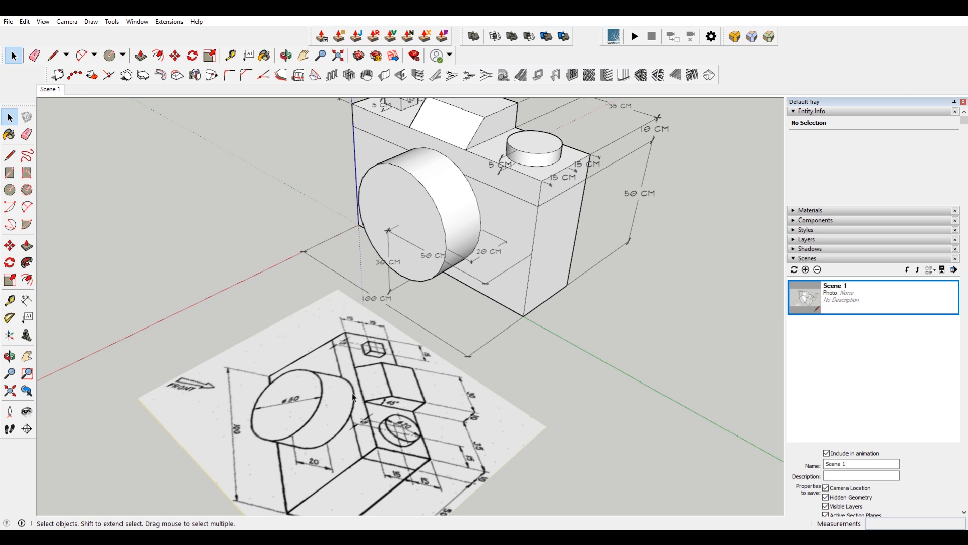
{"action": "mouse_move", "coordinate": [310, 429]}
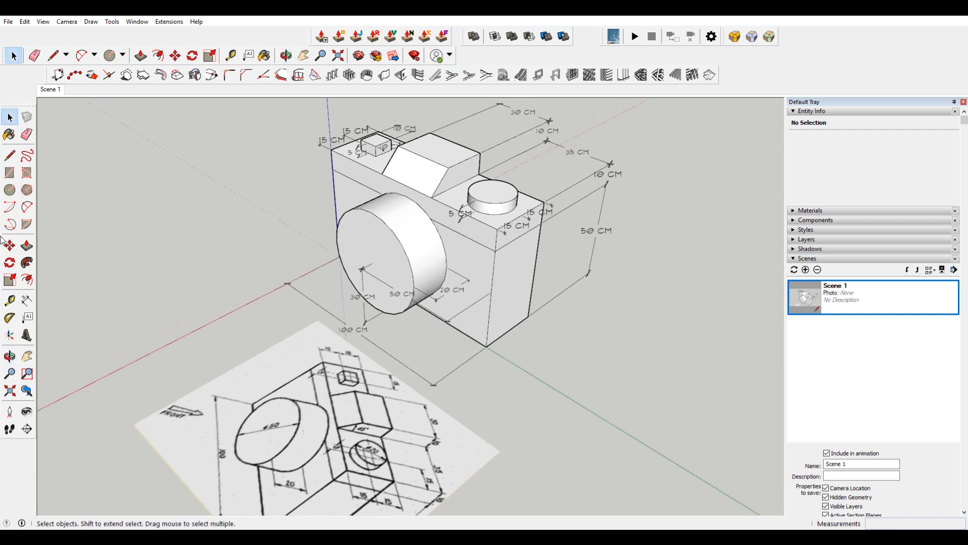
Add 30 cm and 10 cm dimensions along the top edges of the camera body
{"action": "left_click", "coordinate": [27, 299]}
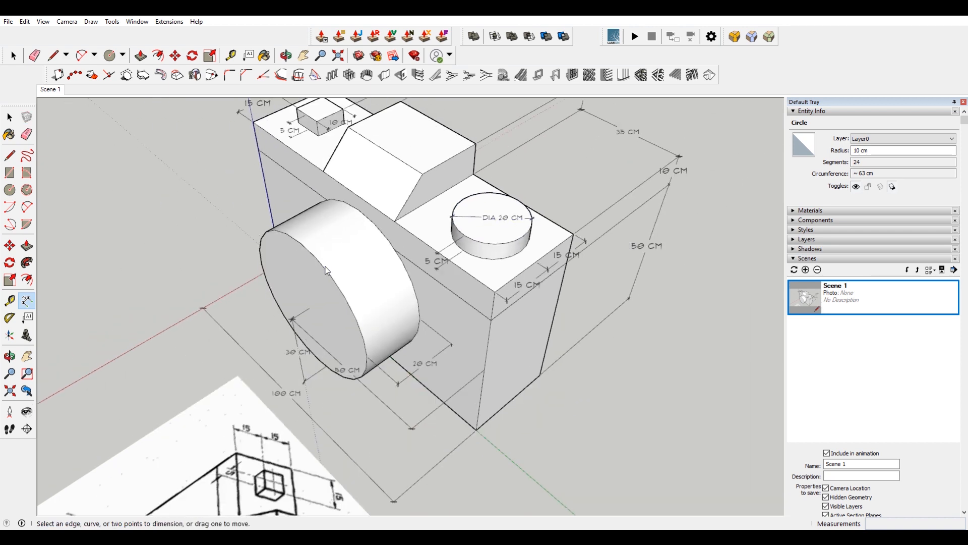
Place a DIA 50 CM diameter dimension across the lens front circle
{"action": "left_click", "coordinate": [328, 270]}
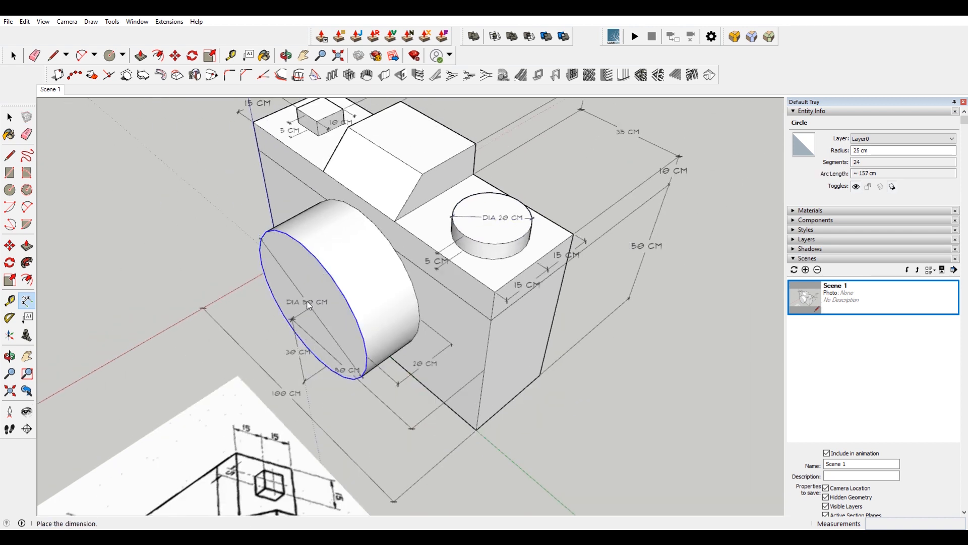
{"action": "left_click_drag", "start_coordinate": [309, 303], "coordinate": [336, 271]}
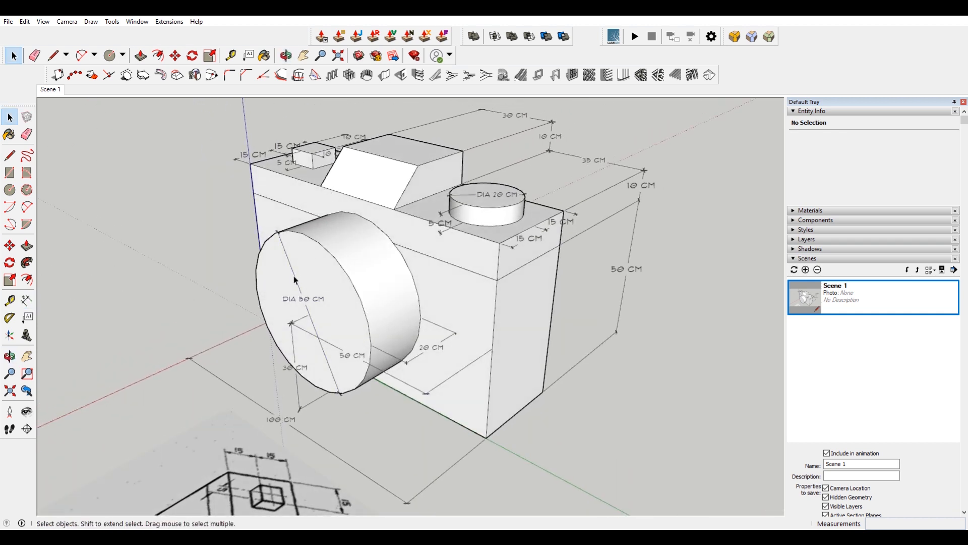
Edit the lens and dial diameter labels to show ⌀ instead of DIA
{"action": "left_click", "coordinate": [303, 298]}
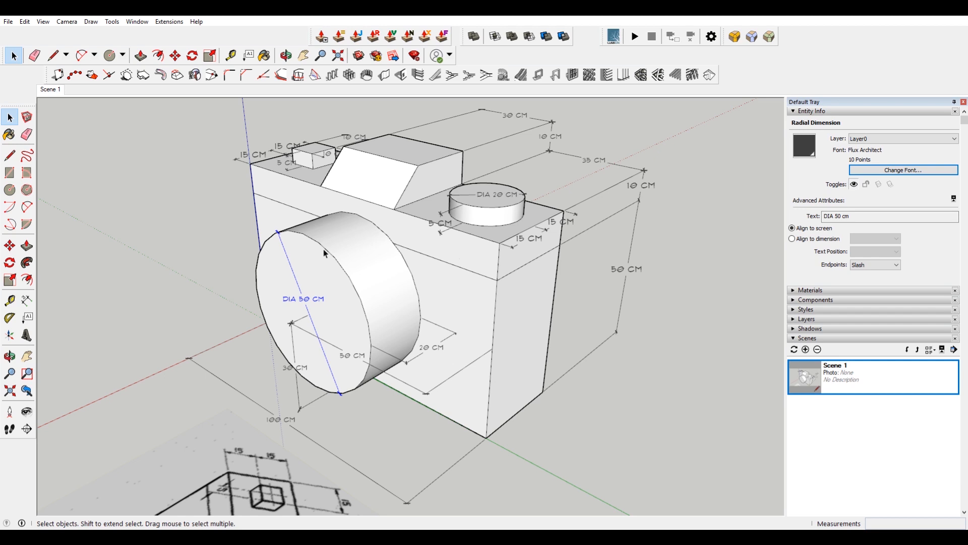
{"action": "right_click", "coordinate": [325, 254]}
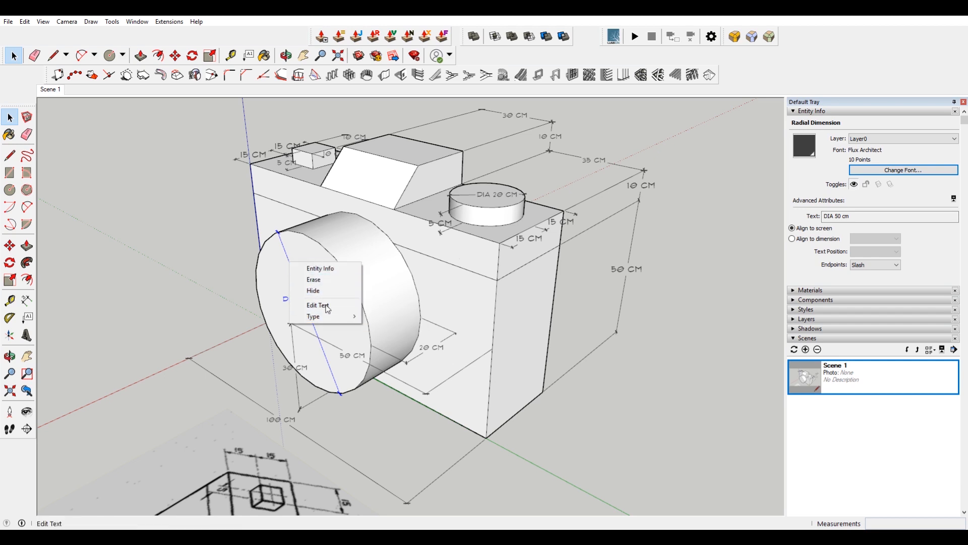
{"action": "mouse_move", "coordinate": [313, 316]}
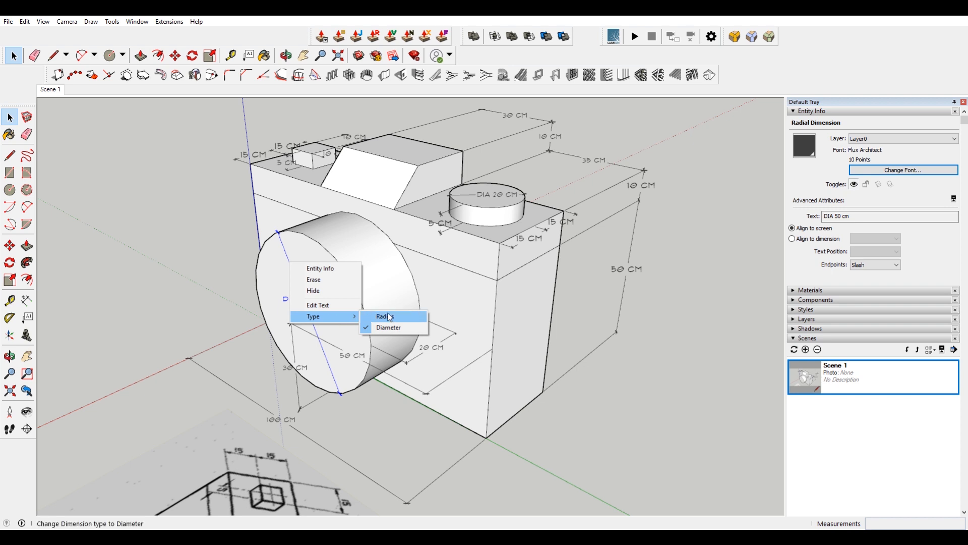
{"action": "mouse_move", "coordinate": [270, 262]}
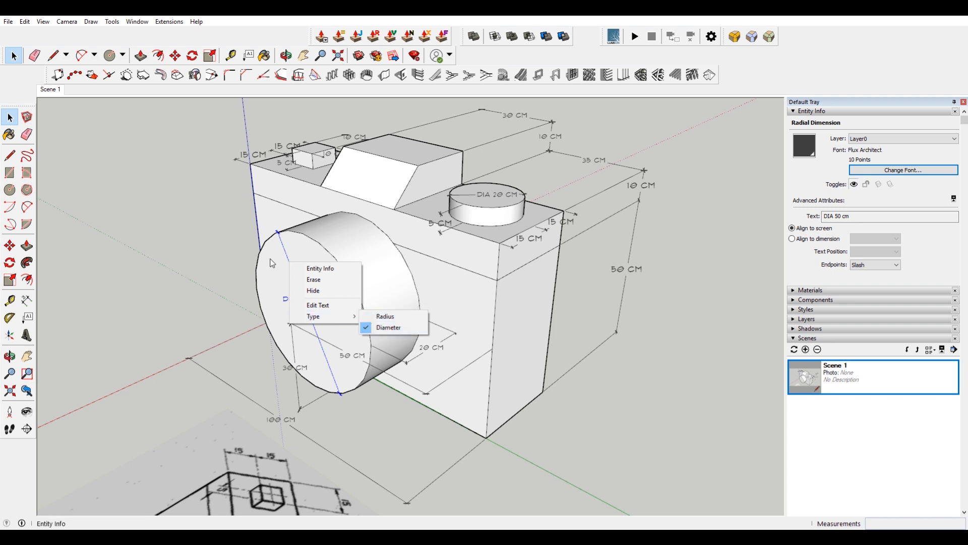
{"action": "left_click", "coordinate": [388, 327]}
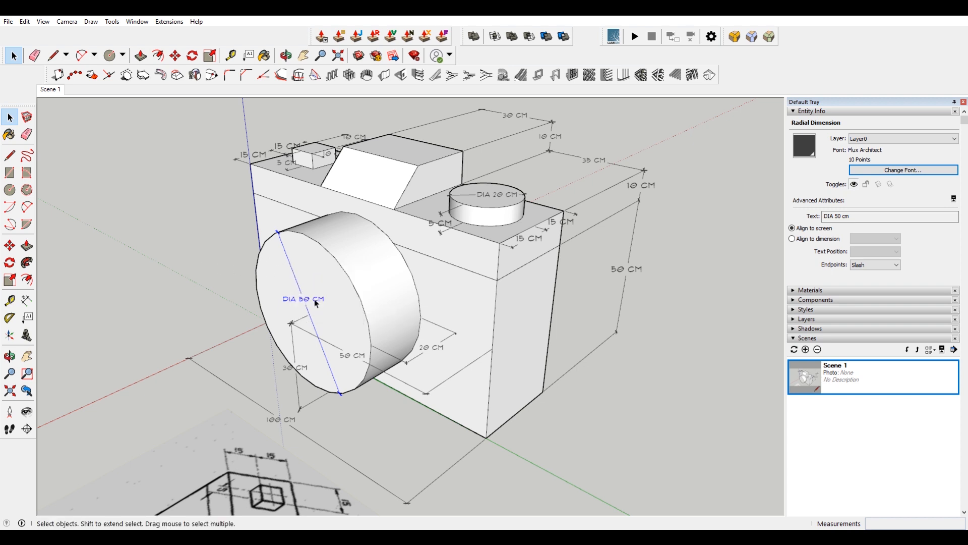
{"action": "double_click", "coordinate": [302, 299]}
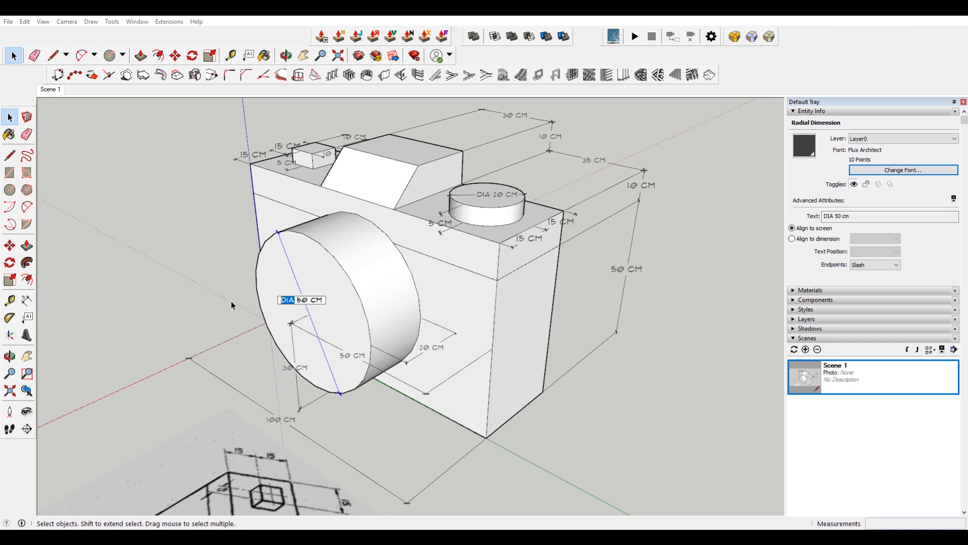
{"action": "mouse_move", "coordinate": [245, 302]}
{"action": "type", "text": "Ø"}
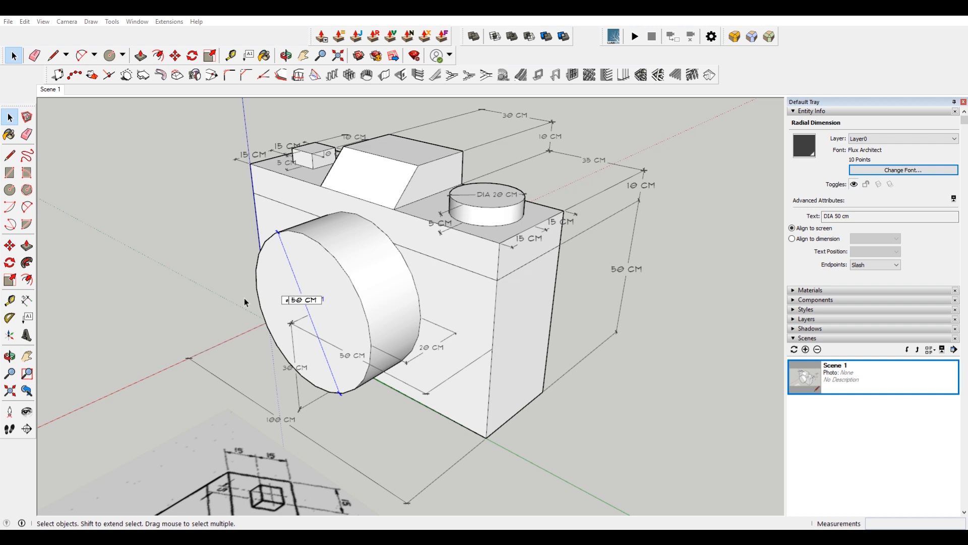
{"action": "mouse_move", "coordinate": [167, 293]}
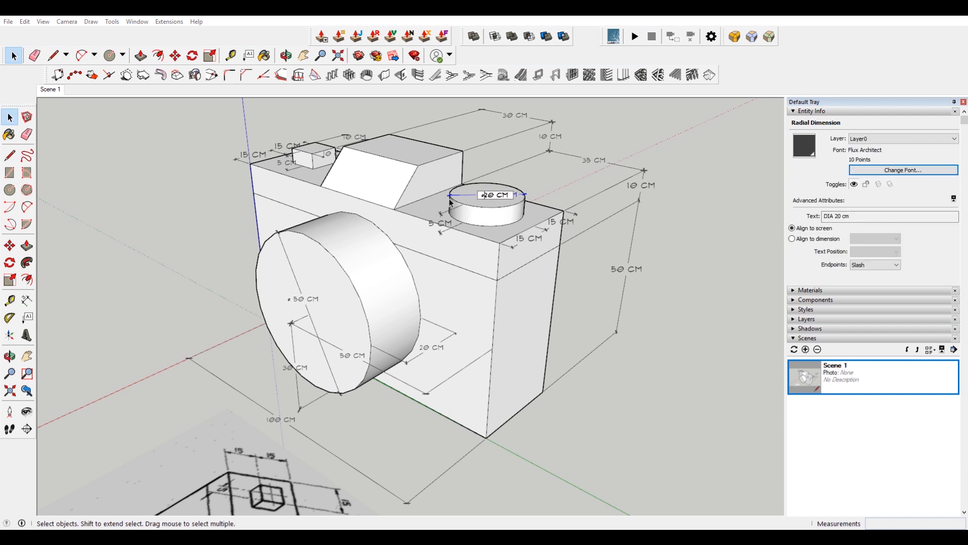
{"action": "left_click", "coordinate": [710, 332]}
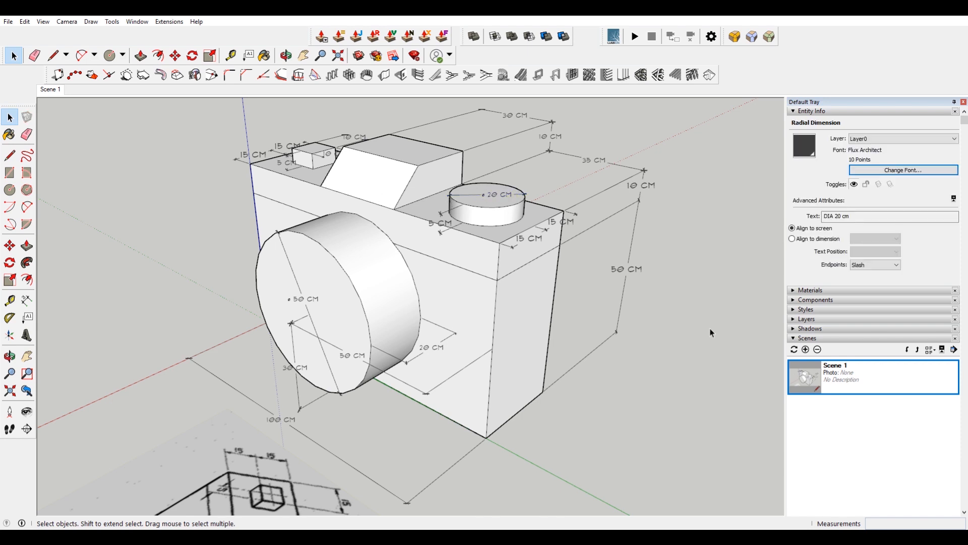
{"action": "left_click", "coordinate": [710, 333]}
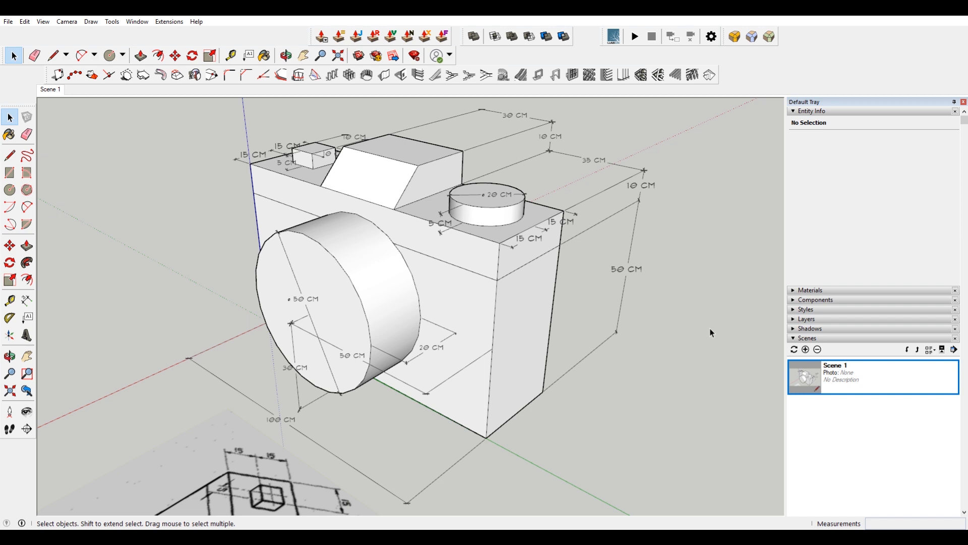
{"action": "mouse_move", "coordinate": [584, 203]}
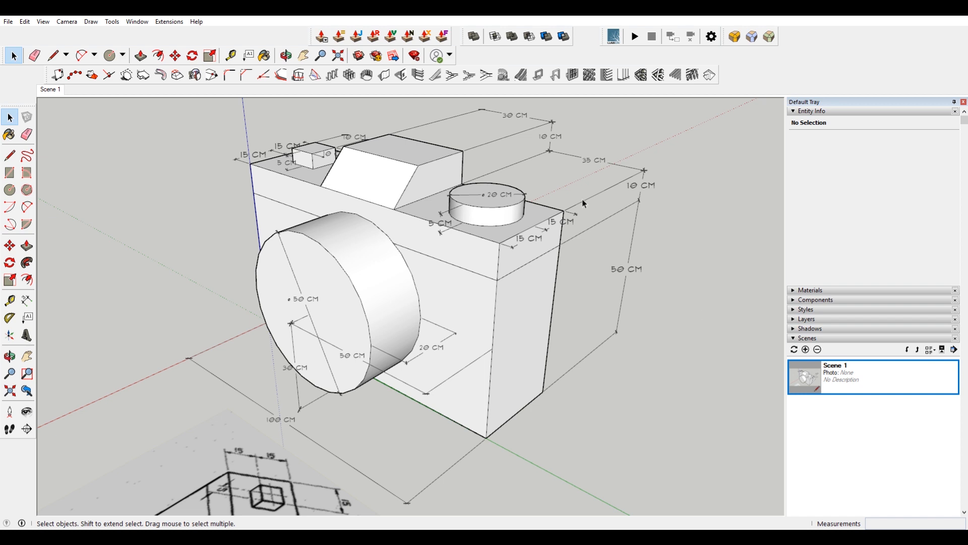
{"action": "mouse_move", "coordinate": [572, 203]}
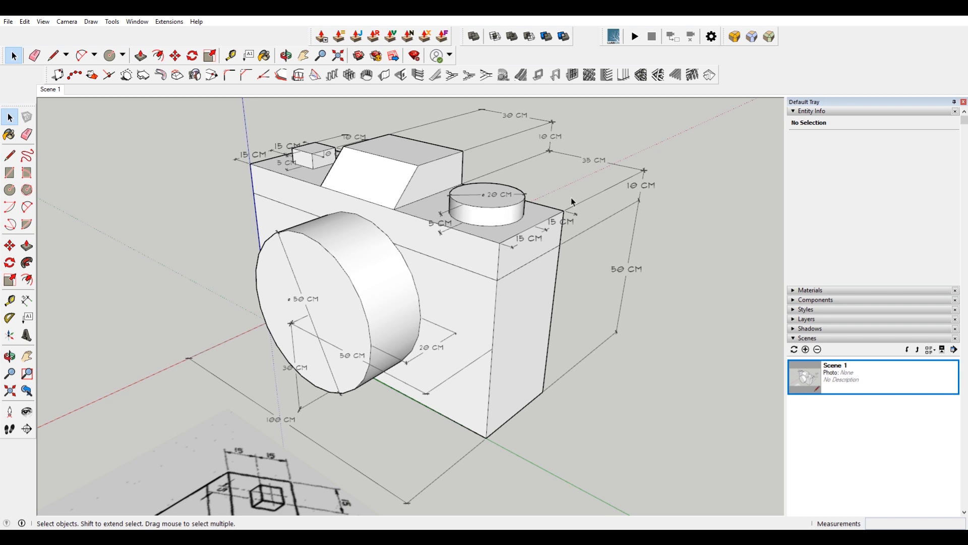
{"action": "mouse_move", "coordinate": [553, 177]}
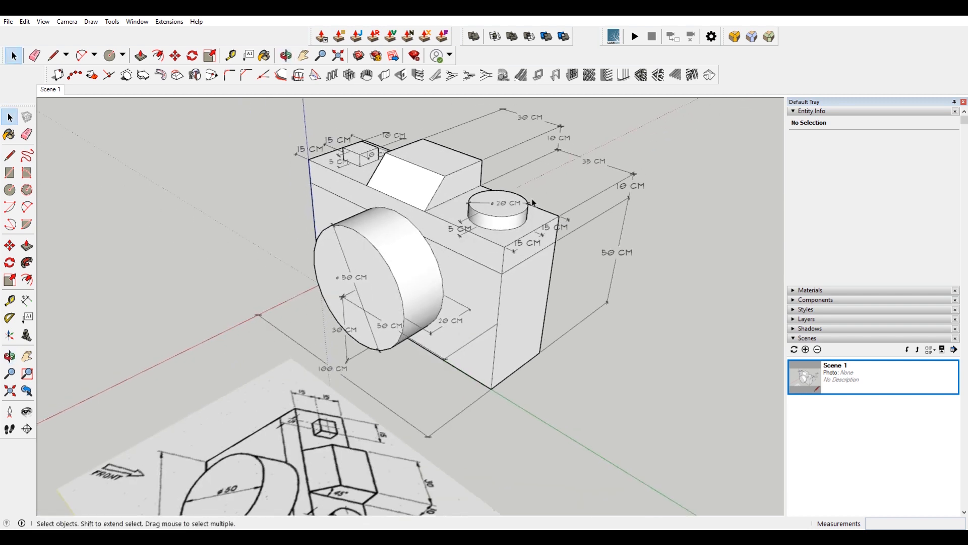
{"action": "mouse_move", "coordinate": [143, 311]}
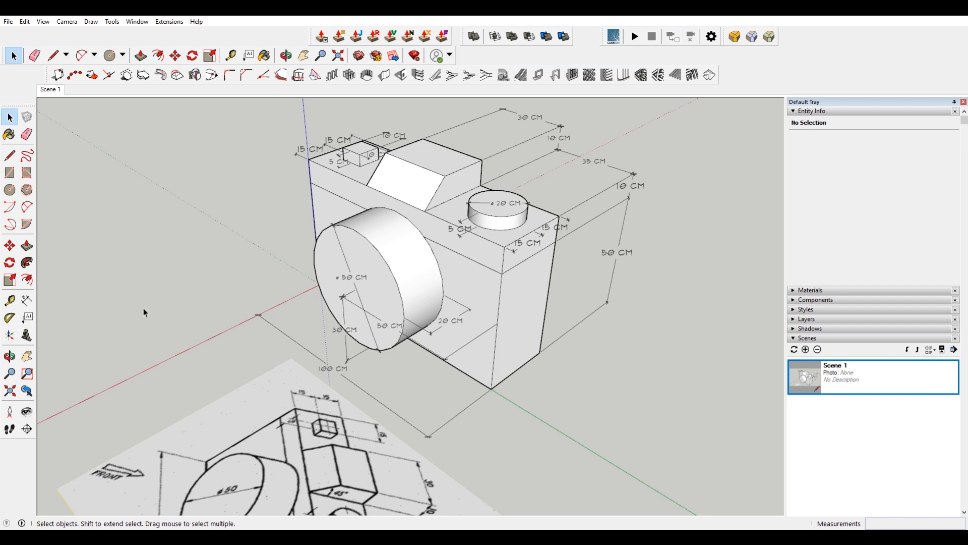
{"action": "mouse_move", "coordinate": [172, 322]}
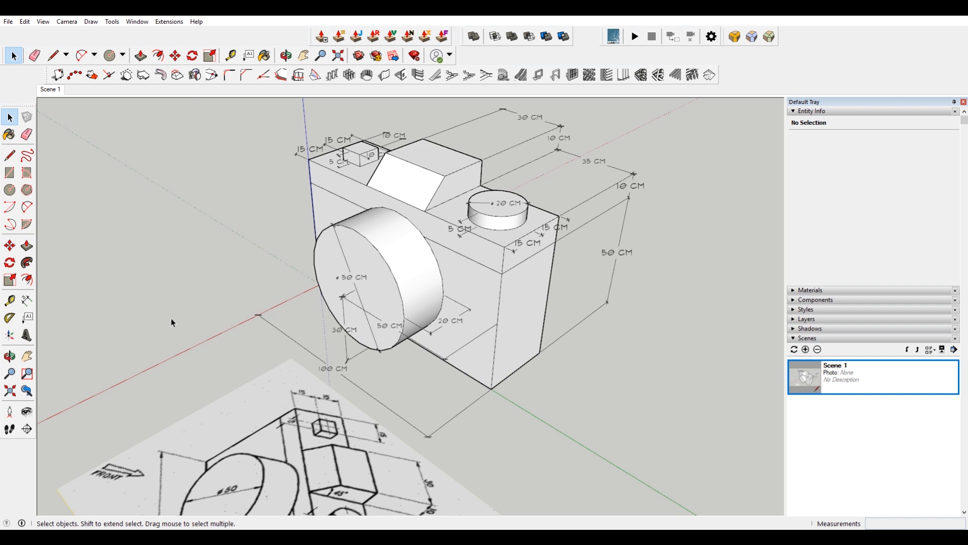
{"action": "mouse_move", "coordinate": [170, 327]}
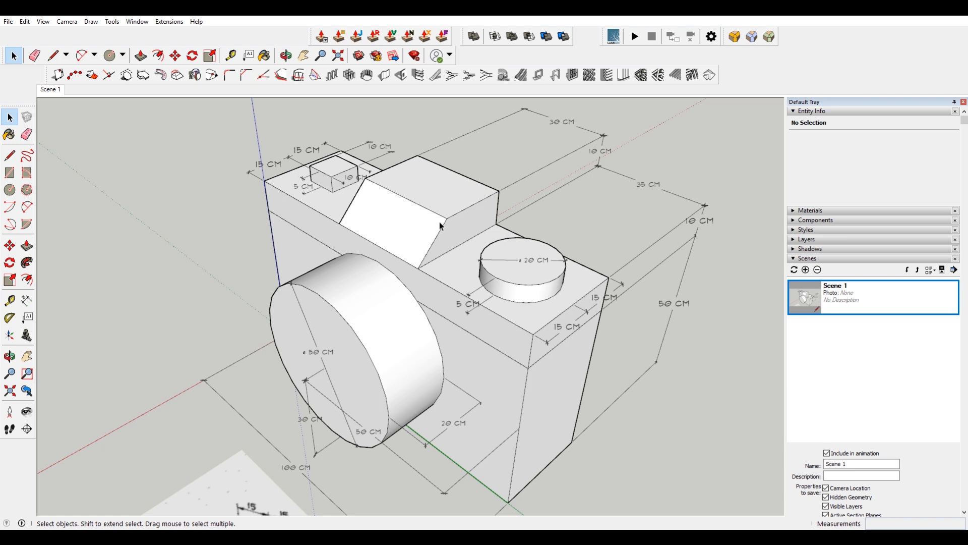
{"action": "mouse_move", "coordinate": [455, 262]}
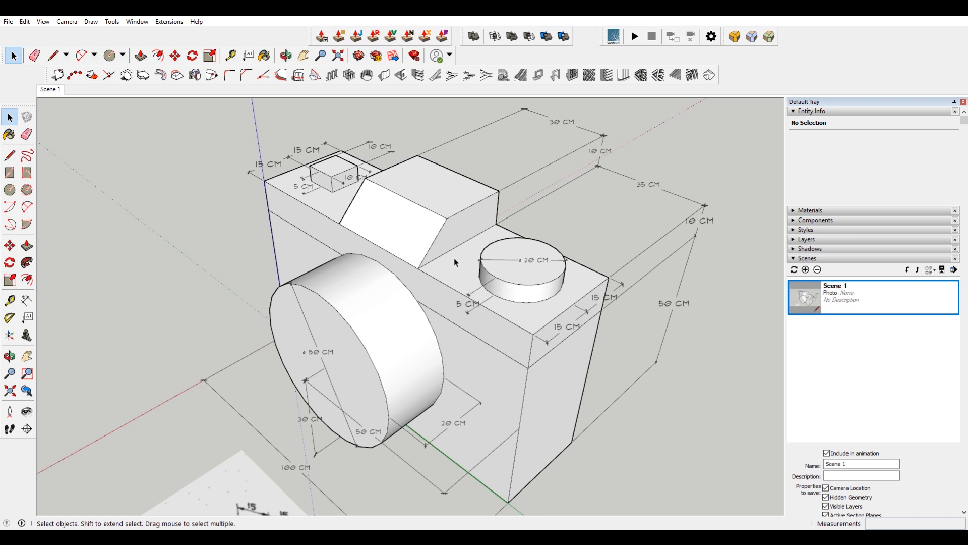
{"action": "mouse_move", "coordinate": [258, 237]}
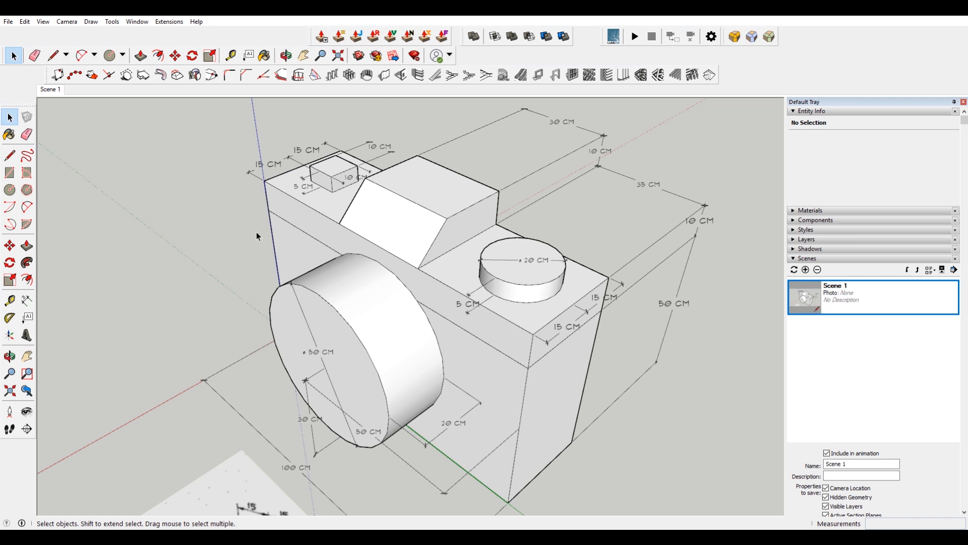
Anchor the 10 CM dimension on the chamfer's top and bottom points
{"action": "left_click", "coordinate": [27, 300]}
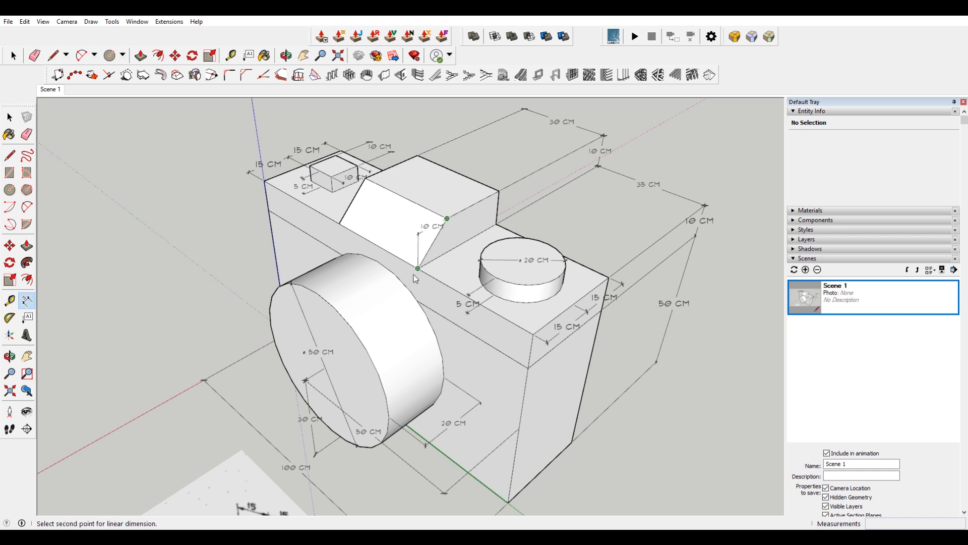
{"action": "mouse_move", "coordinate": [418, 269]}
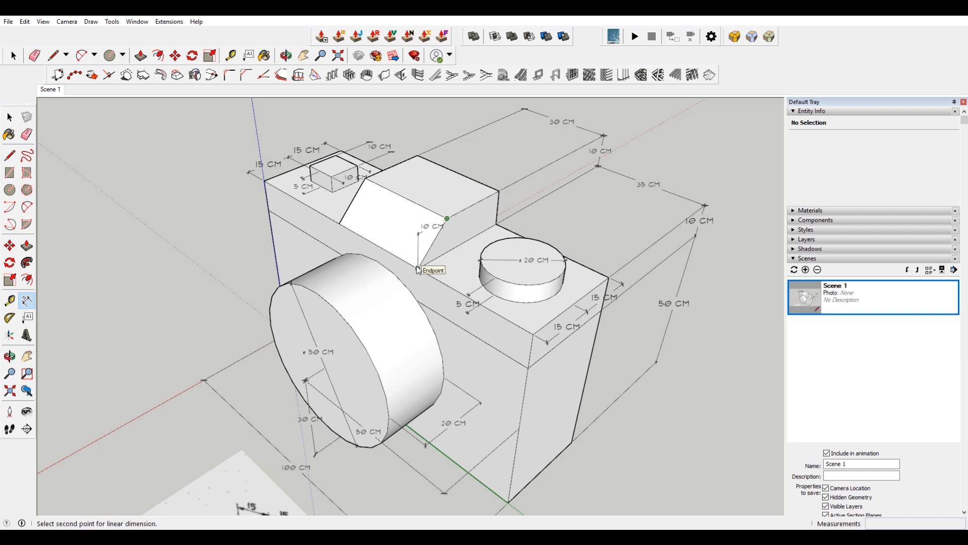
{"action": "left_click", "coordinate": [418, 268]}
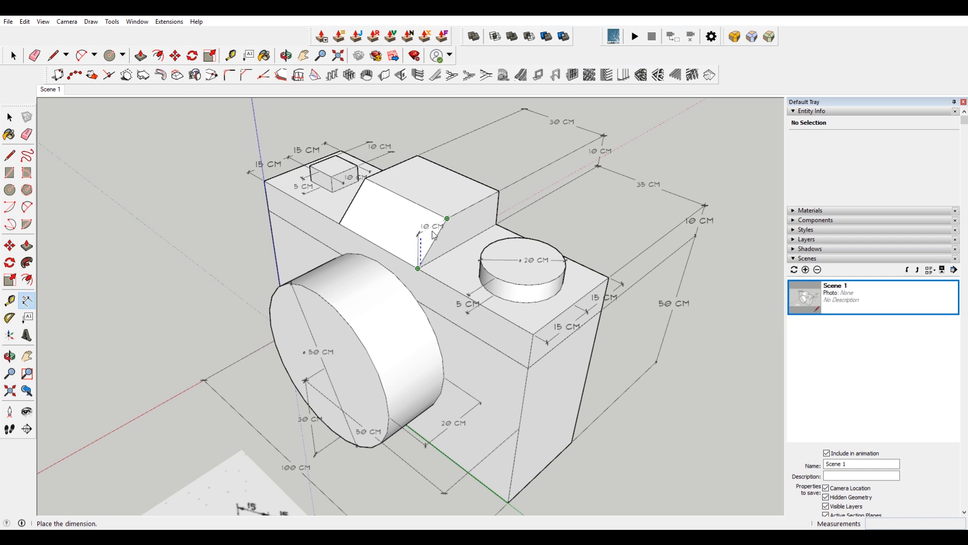
{"action": "mouse_move", "coordinate": [454, 198]}
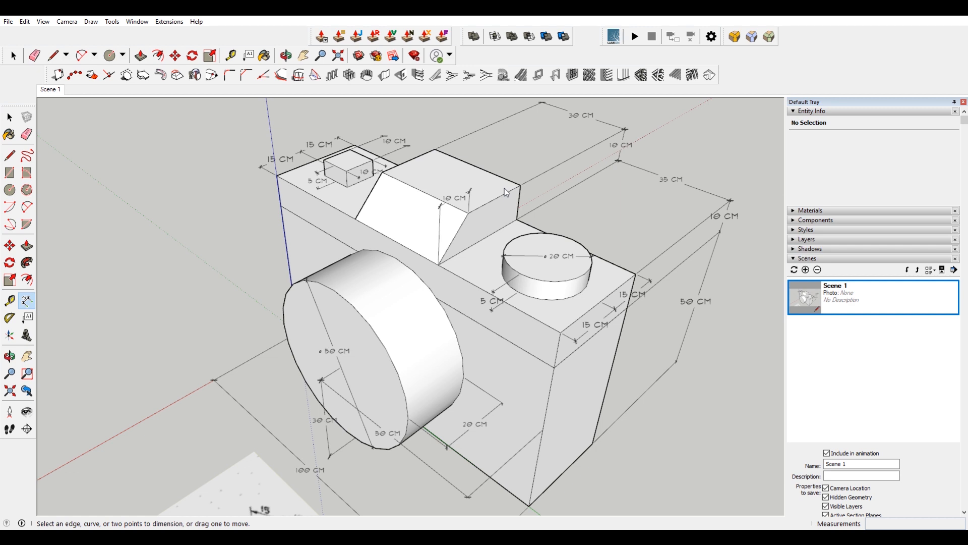
{"action": "mouse_move", "coordinate": [449, 220]}
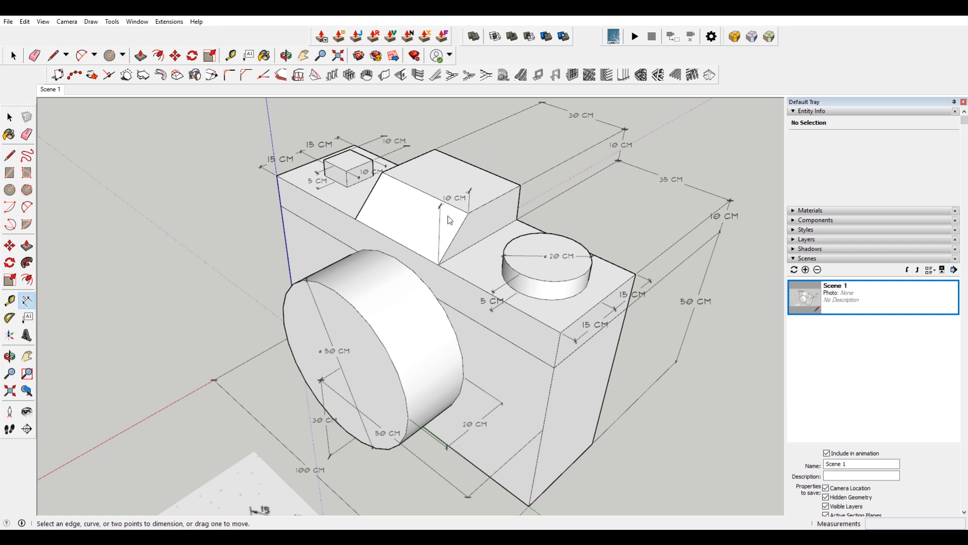
{"action": "mouse_move", "coordinate": [435, 244]}
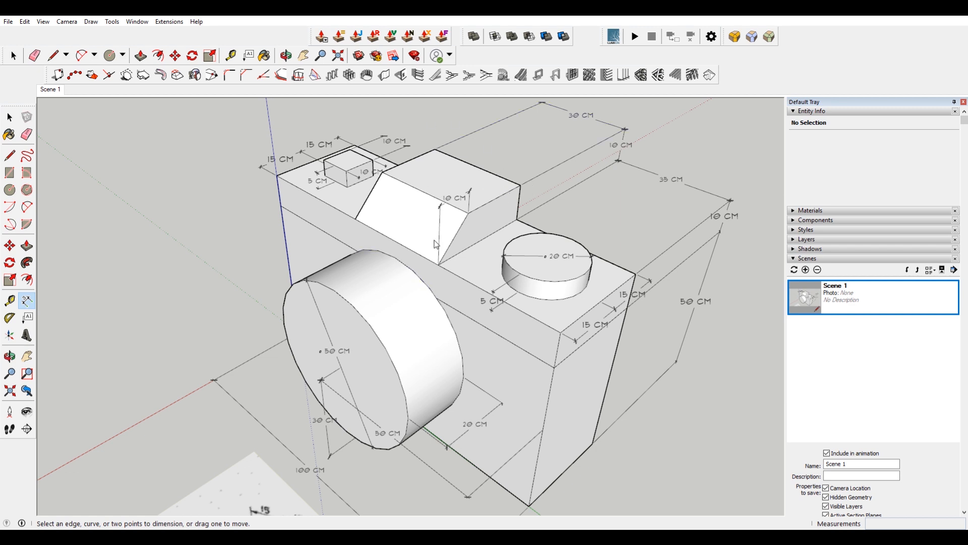
{"action": "mouse_move", "coordinate": [479, 232]}
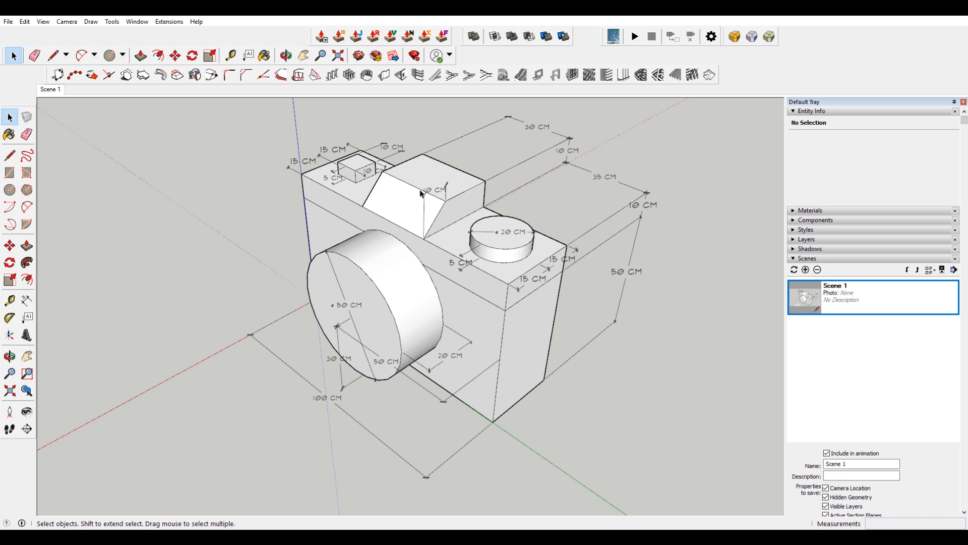
Start lowering the camera's field of view to flatten perspective
{"action": "left_click", "coordinate": [320, 56]}
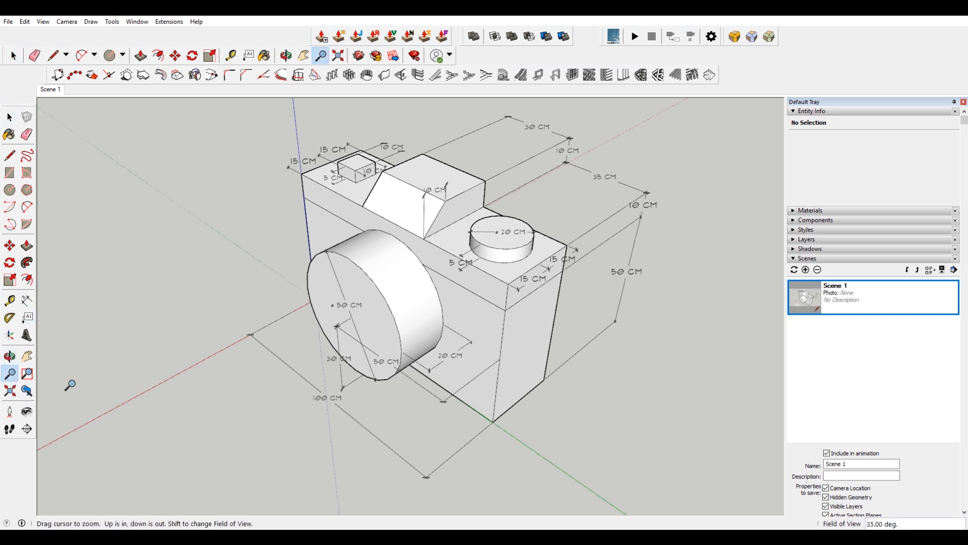
{"action": "mouse_move", "coordinate": [921, 526]}
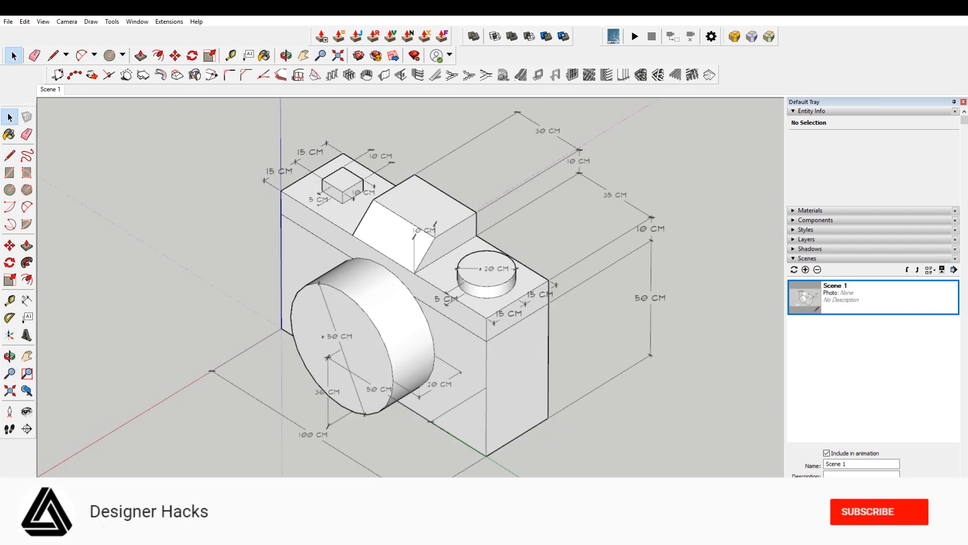
{"action": "left_click", "coordinate": [878, 511]}
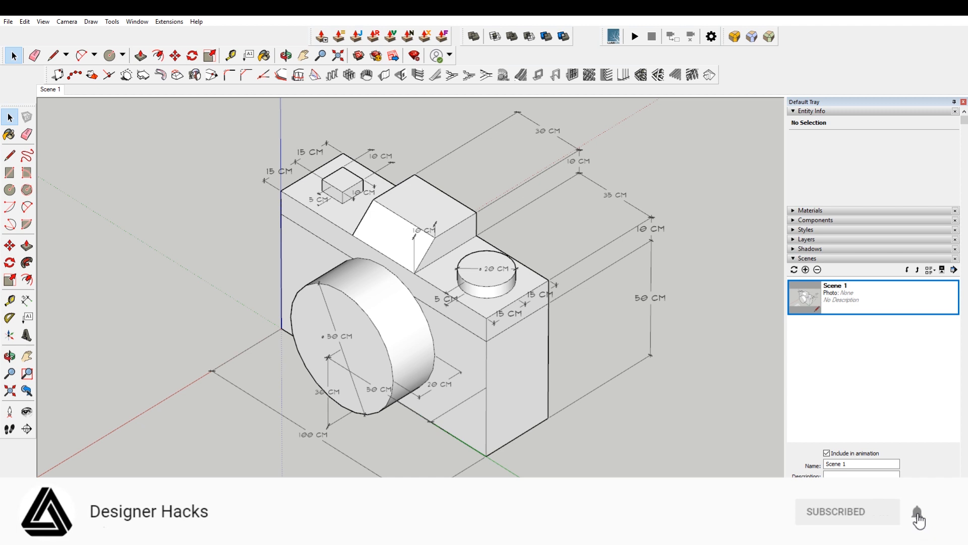
{"action": "left_click", "coordinate": [916, 512]}
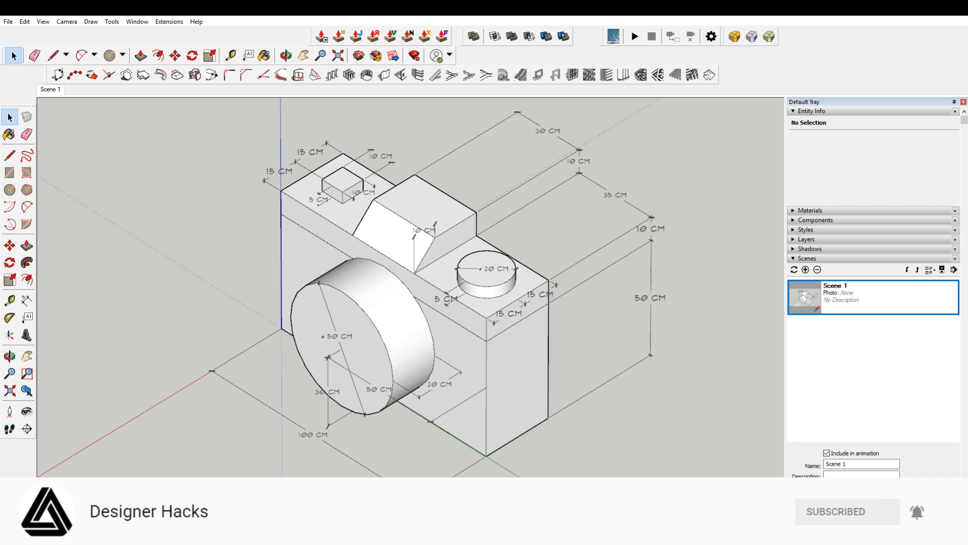